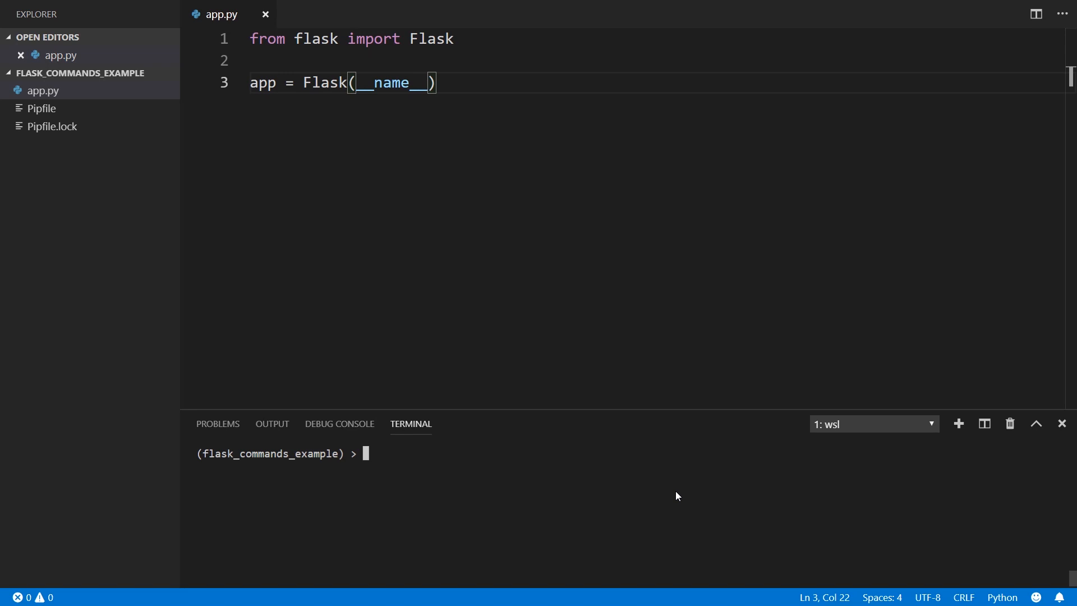
# Step: Try the 'flask run' and 'flask db migrate' commands in the terminal, then erase them
pyautogui.write('fl')
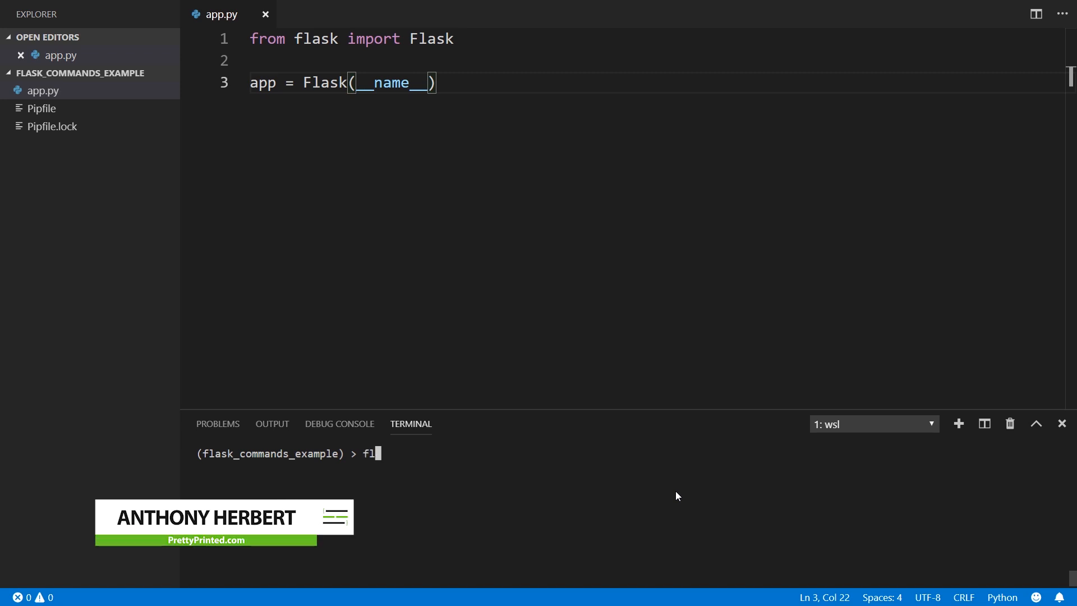
pyautogui.write('ask run')
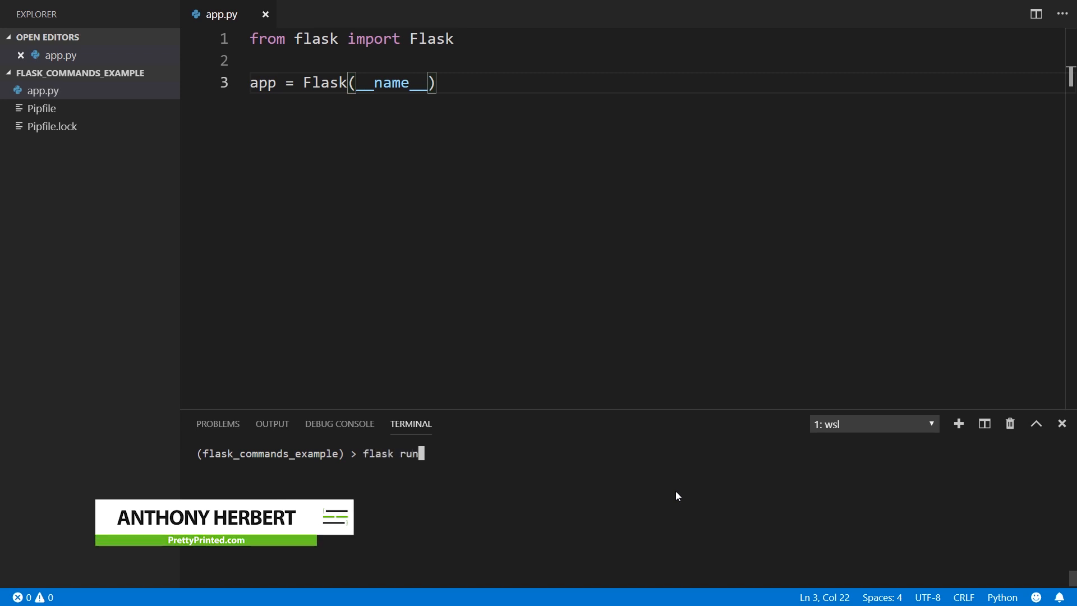
pyautogui.press('Backspace')
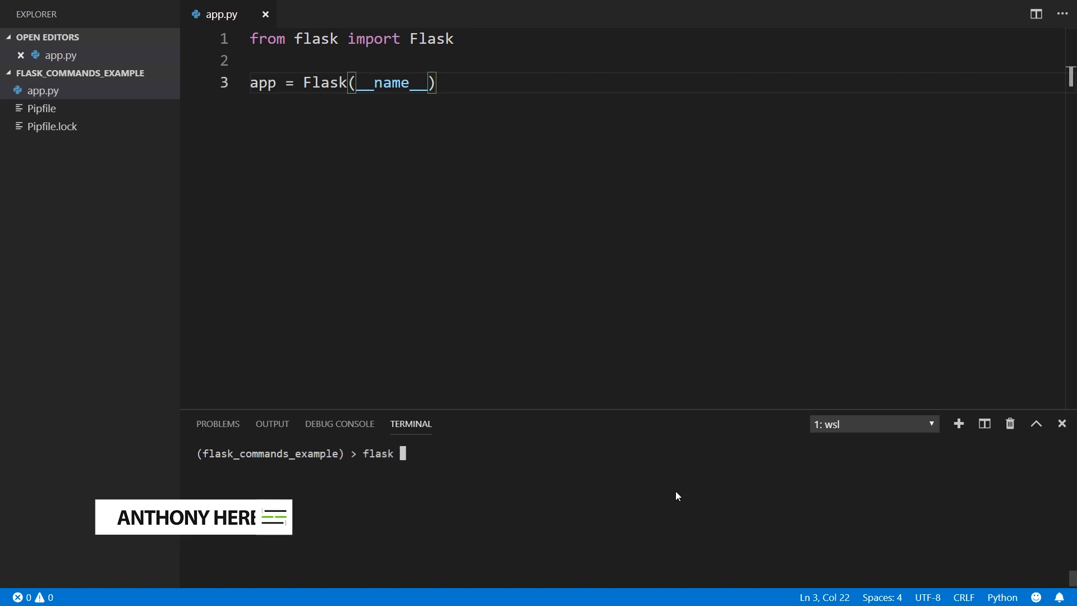
pyautogui.write('db')
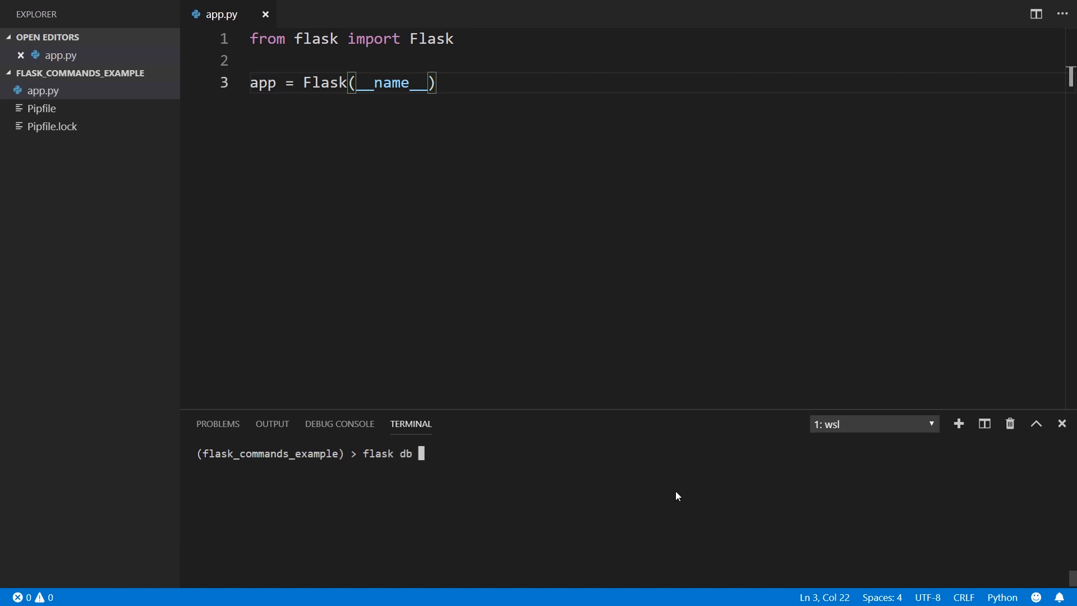
pyautogui.write('migrate')
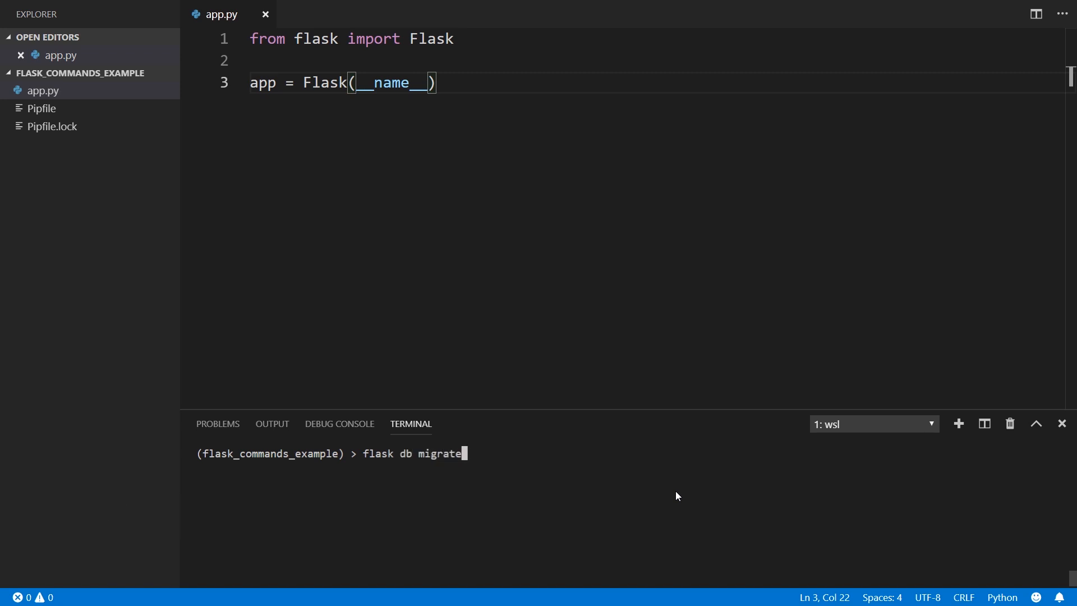
pyautogui.press('Backspace')
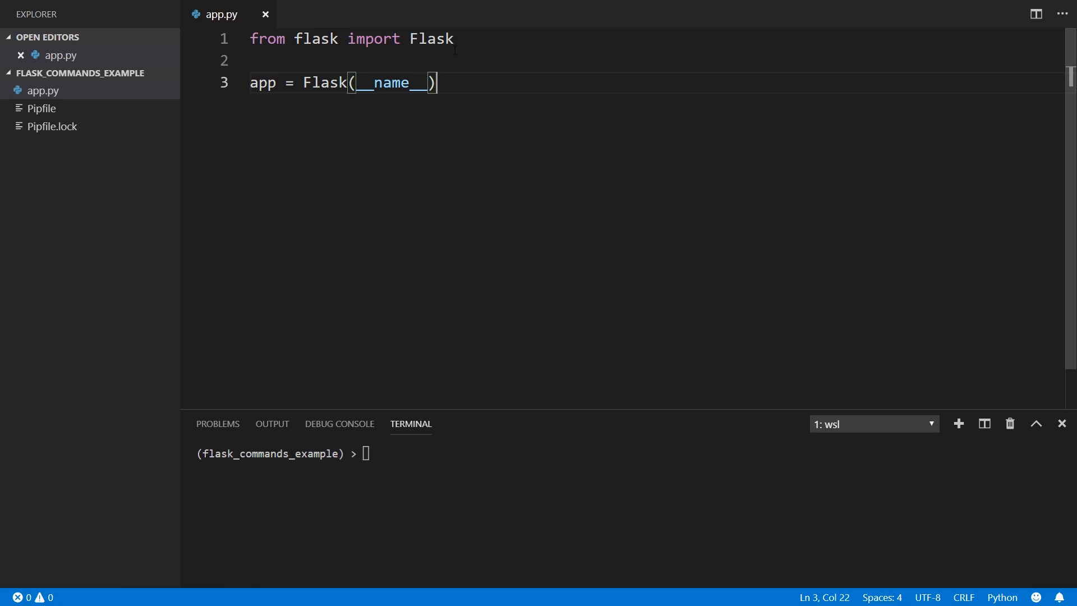
# Step: Add imports for click, with_appcontext from flask.cli, and SQLAlchemy from flask_sqlalchemy
pyautogui.write('import clic')
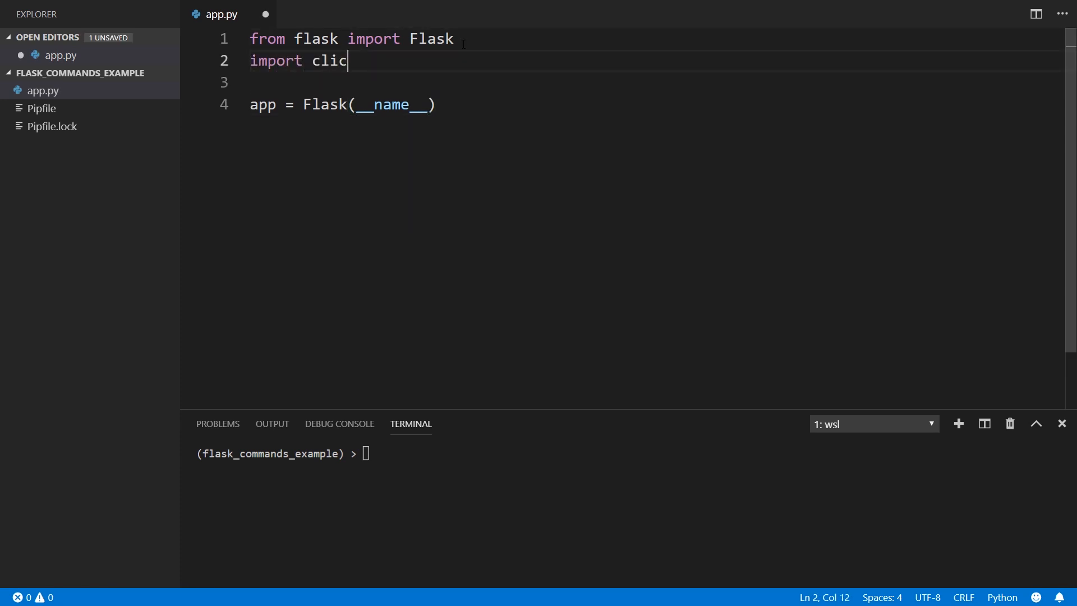
pyautogui.write('k')
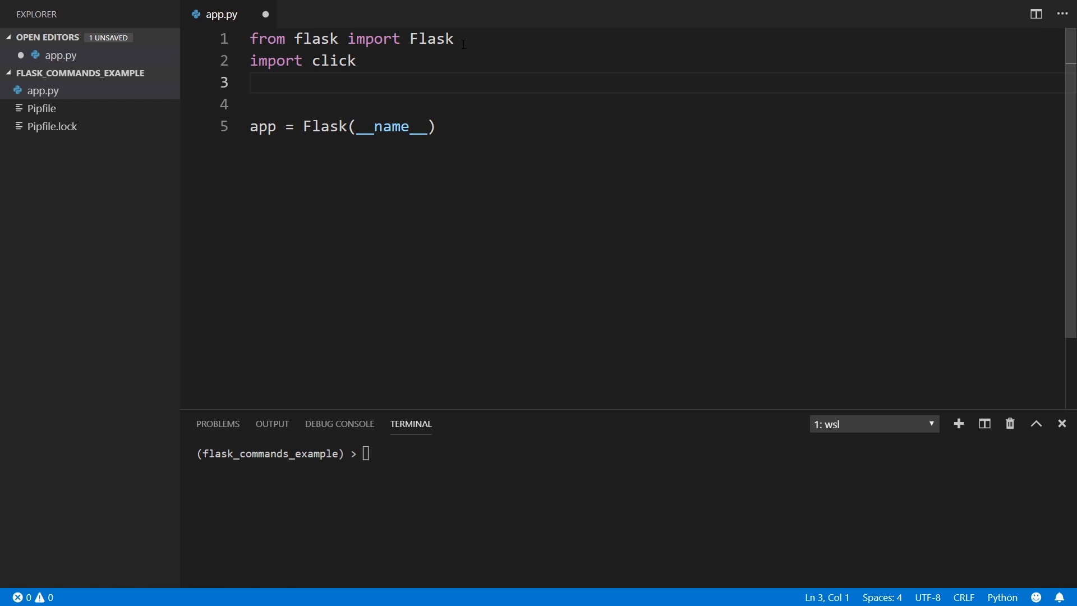
pyautogui.write('from flask.cli import with_a')
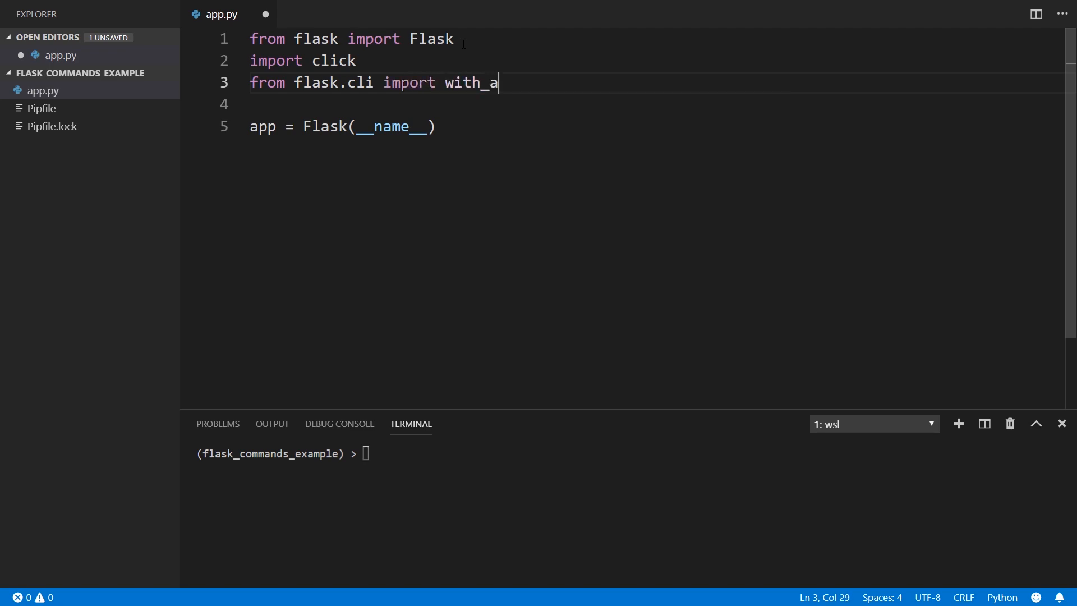
pyautogui.write('ppcontext')
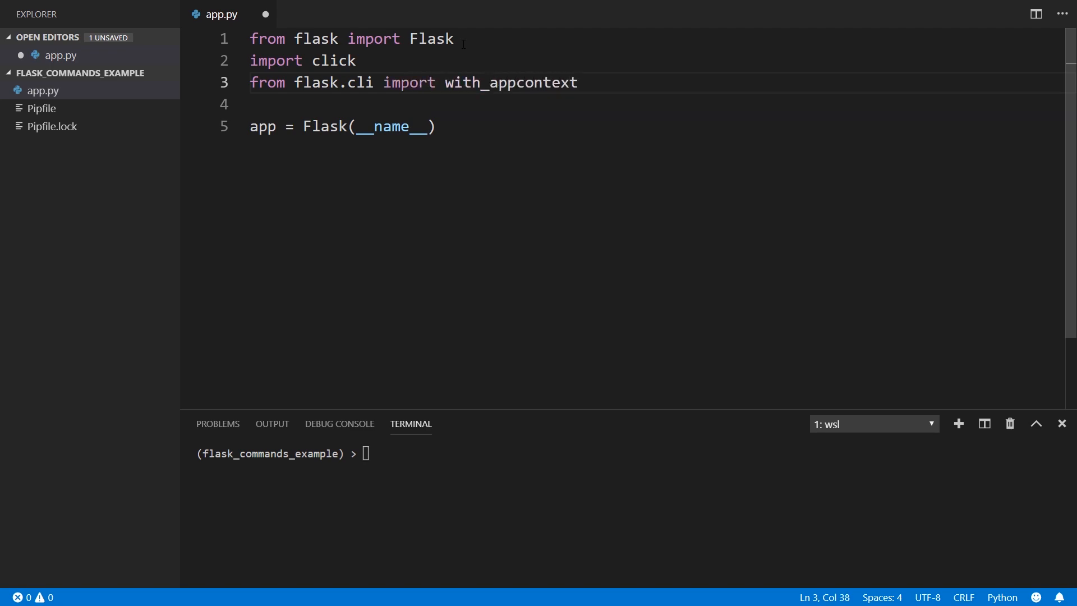
pyautogui.write('f')
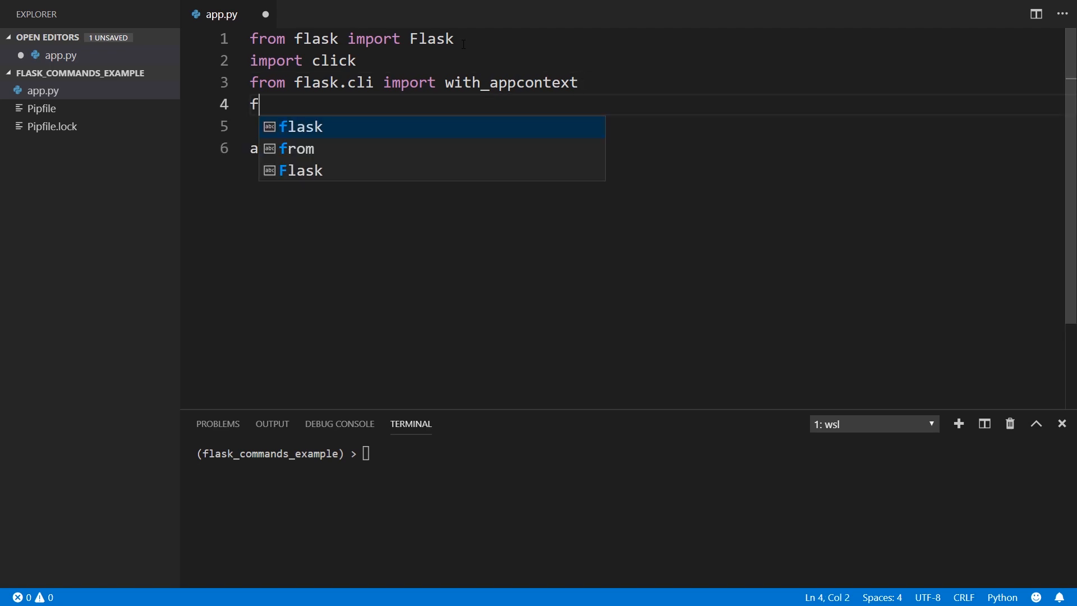
pyautogui.write('rom fla')
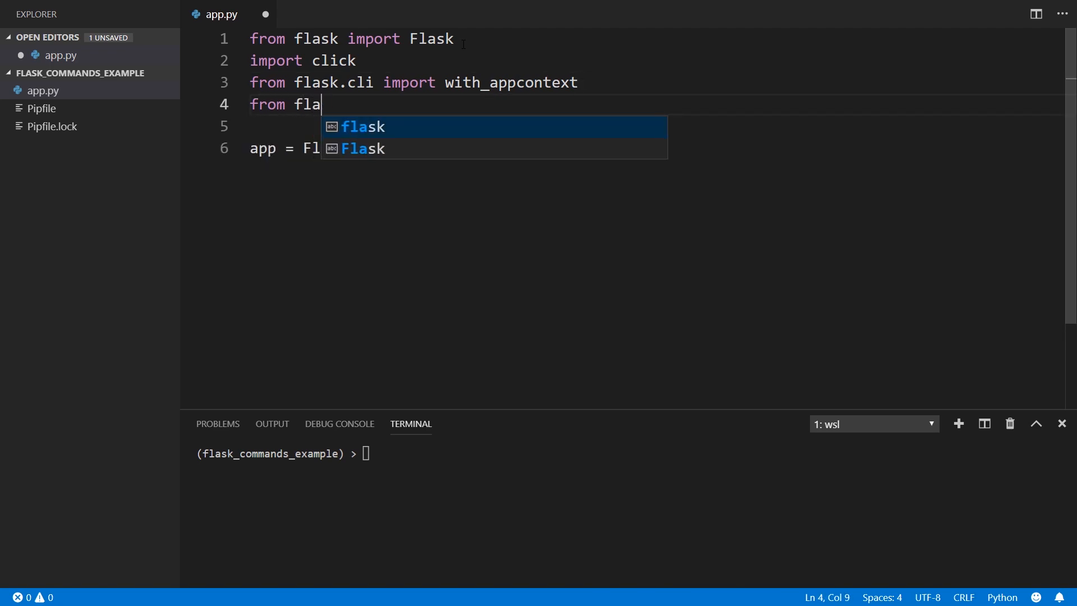
pyautogui.write('sk_sqlalchemy')
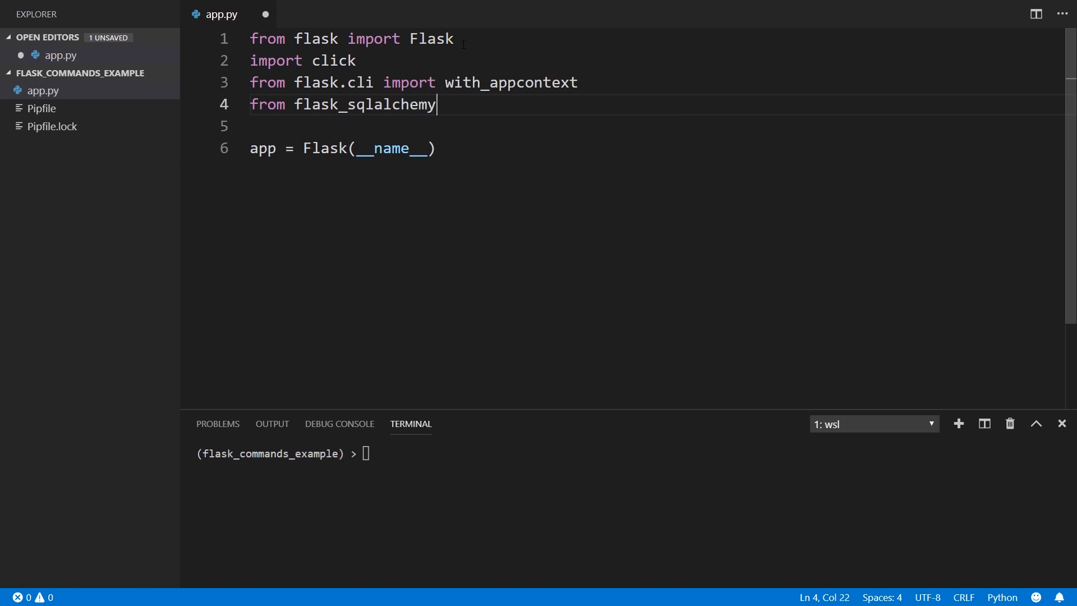
pyautogui.write('import SQLAlchemy')
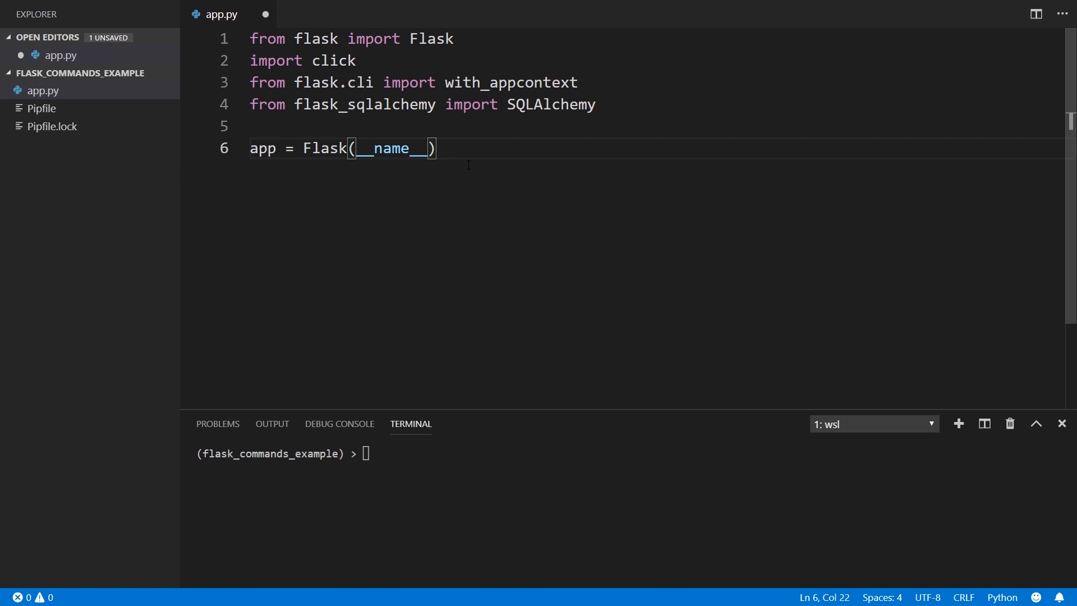
# Step: Set app.config['SQLALCHEMY_DATABASE_URI'] to 'sqlite:///db.sqlite3' and begin a class line
pyautogui.write("app.config['")
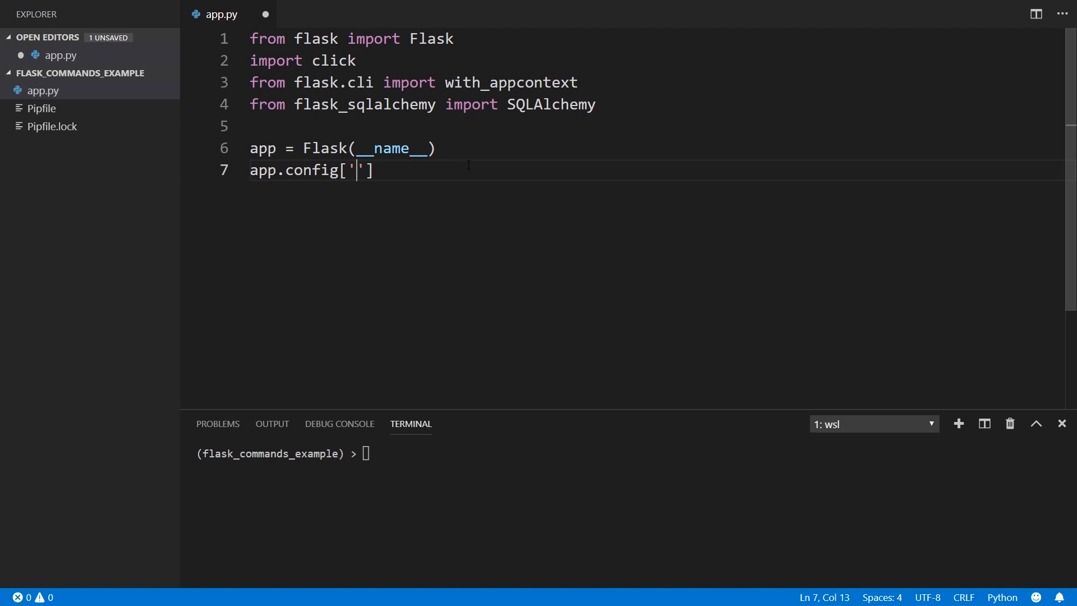
pyautogui.write('S')
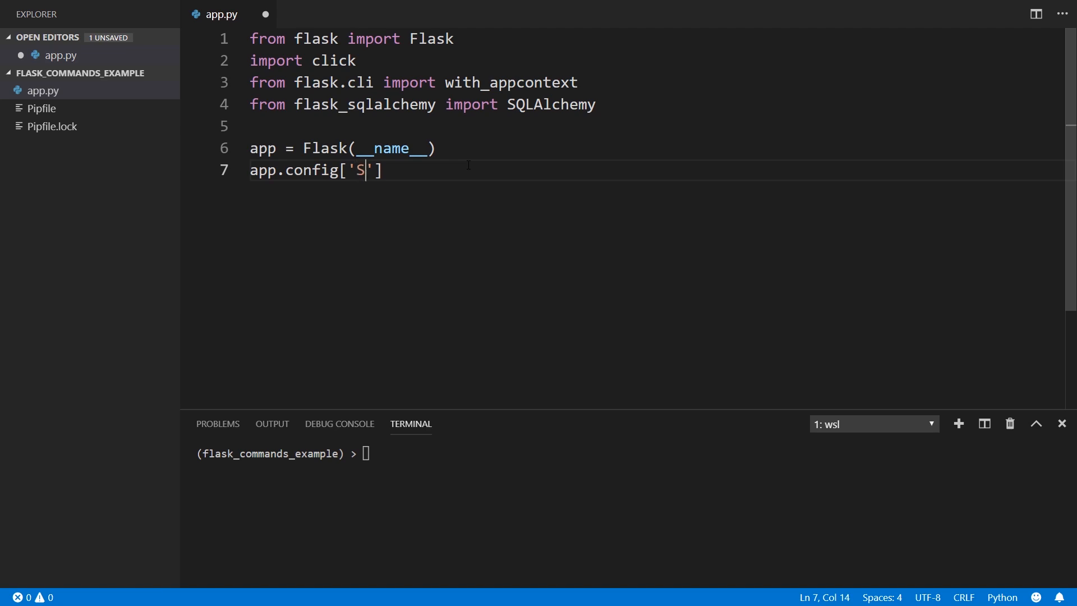
pyautogui.write('QLALCHEMY_DATABA')
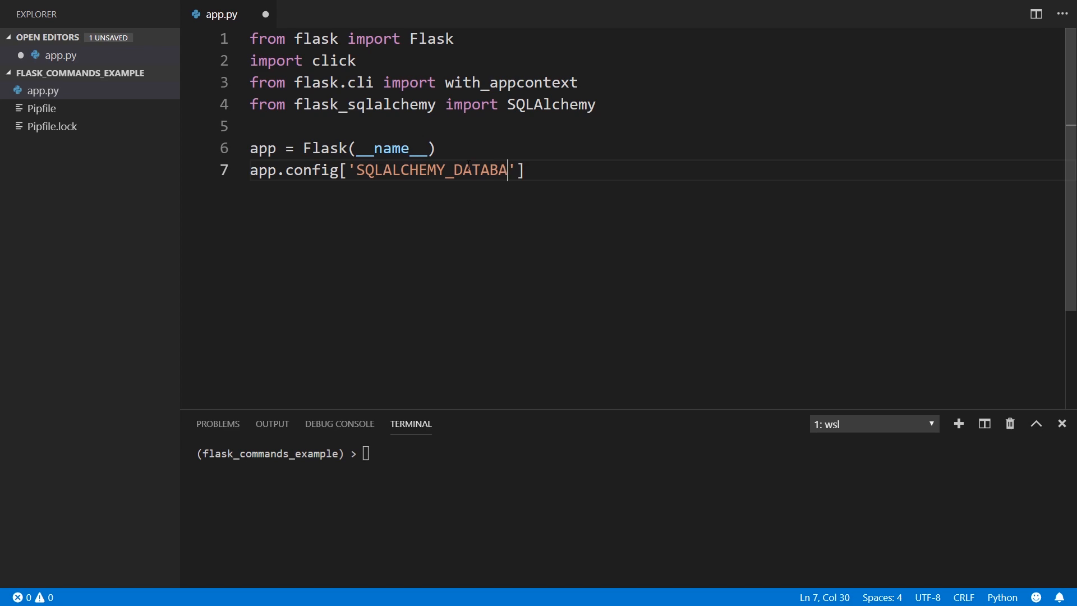
pyautogui.write("SE_URI'] =")
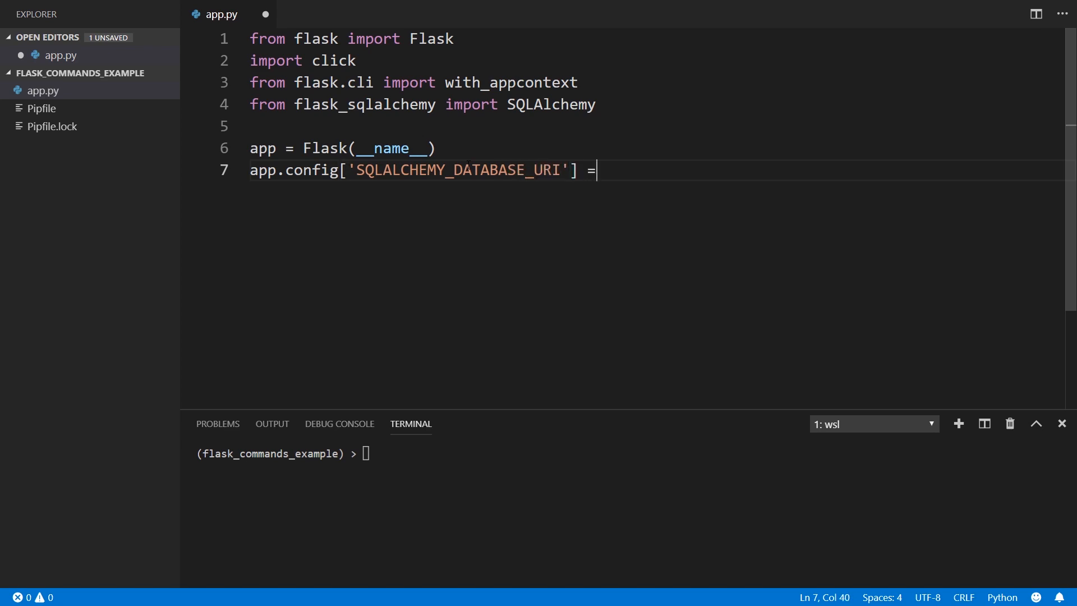
pyautogui.write("'sqlite:///'")
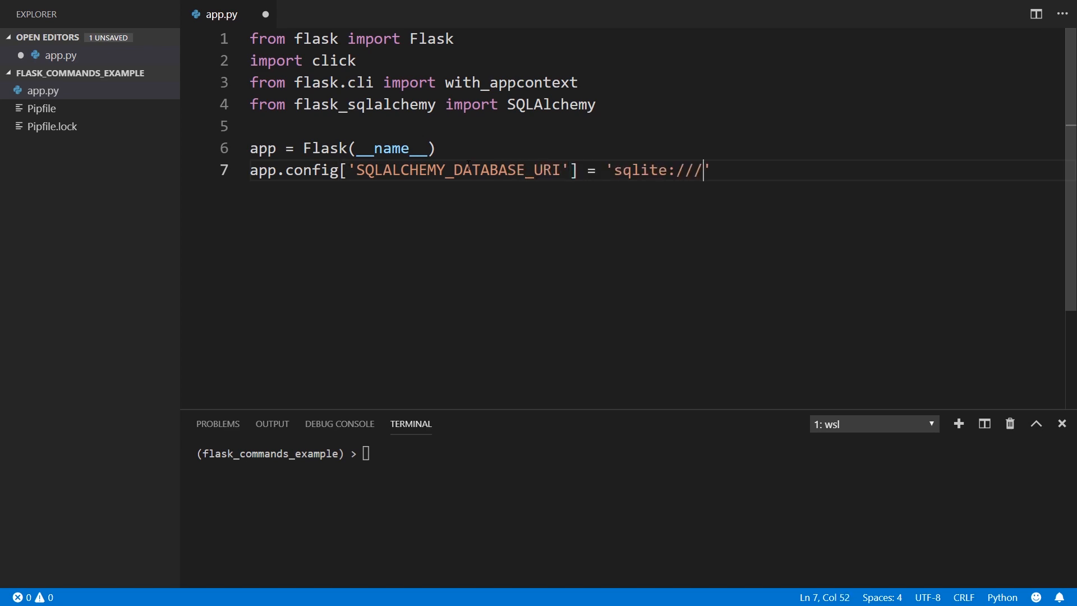
pyautogui.write('db.sqlite3')
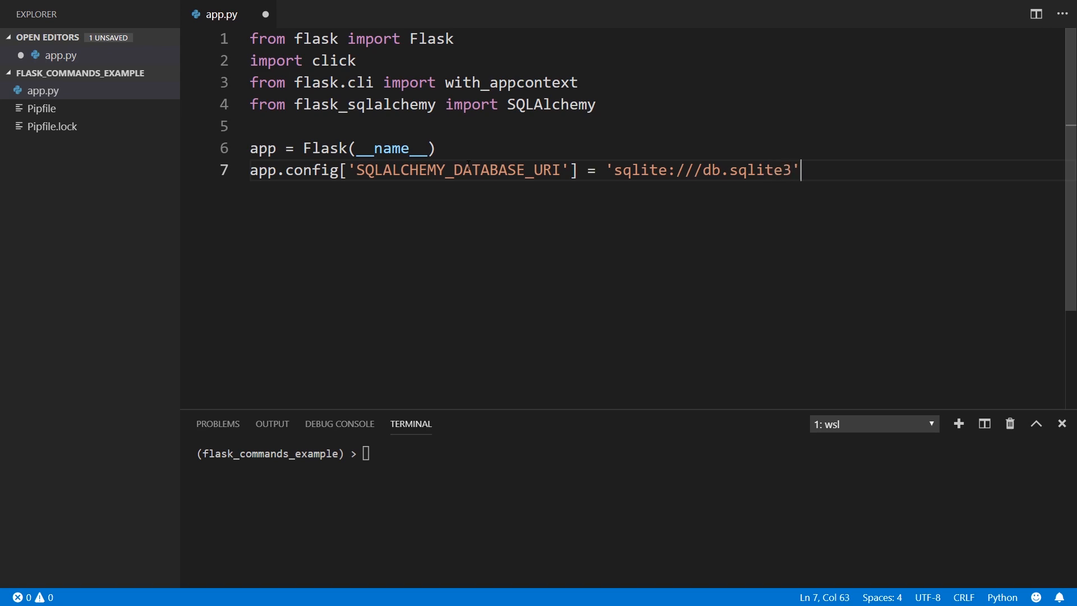
pyautogui.write('classl')
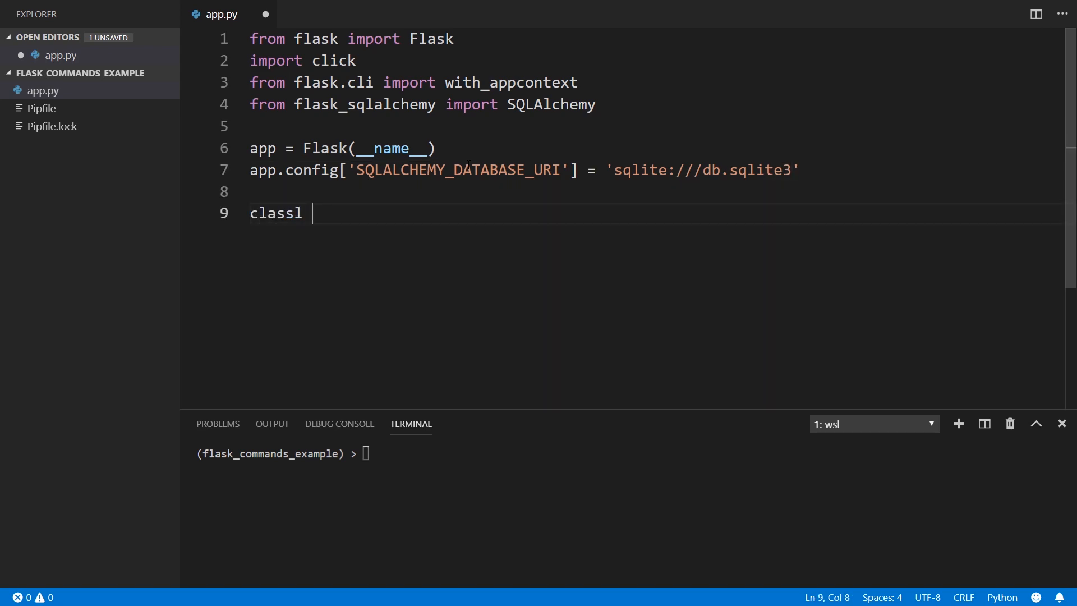
# Step: Define MyTable(db.Model) with a db.Integer column set primary_key=True
pyautogui.write('MyTable(db')
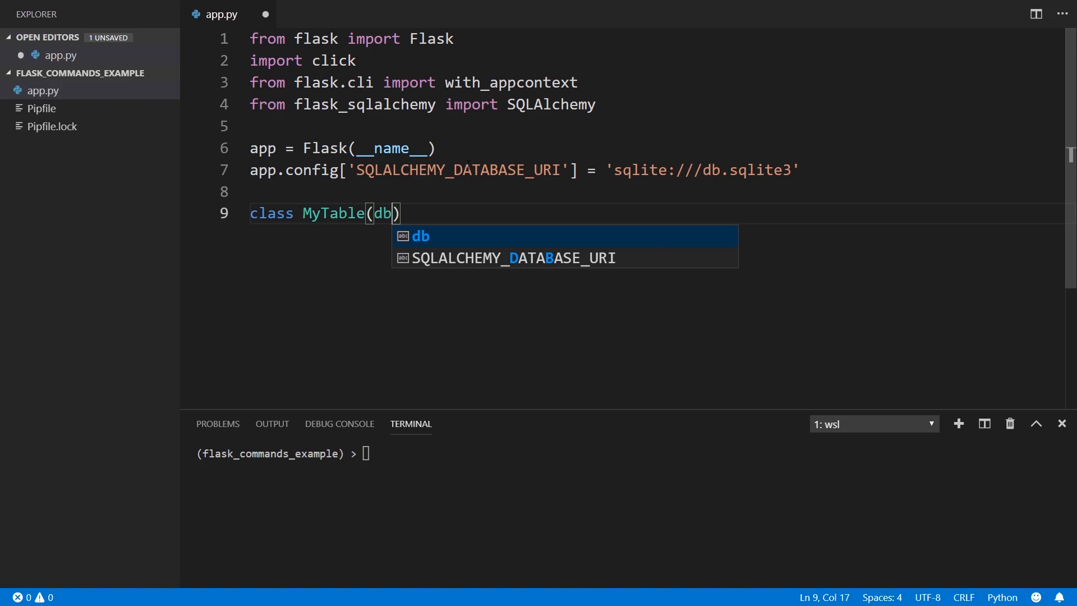
pyautogui.write('.Model')
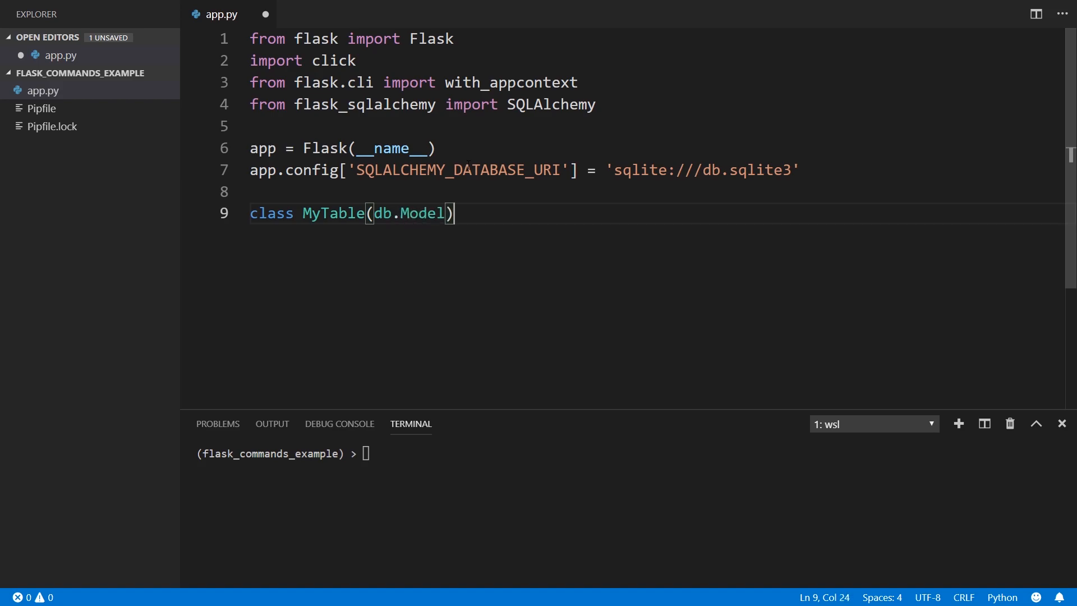
pyautogui.write(':')
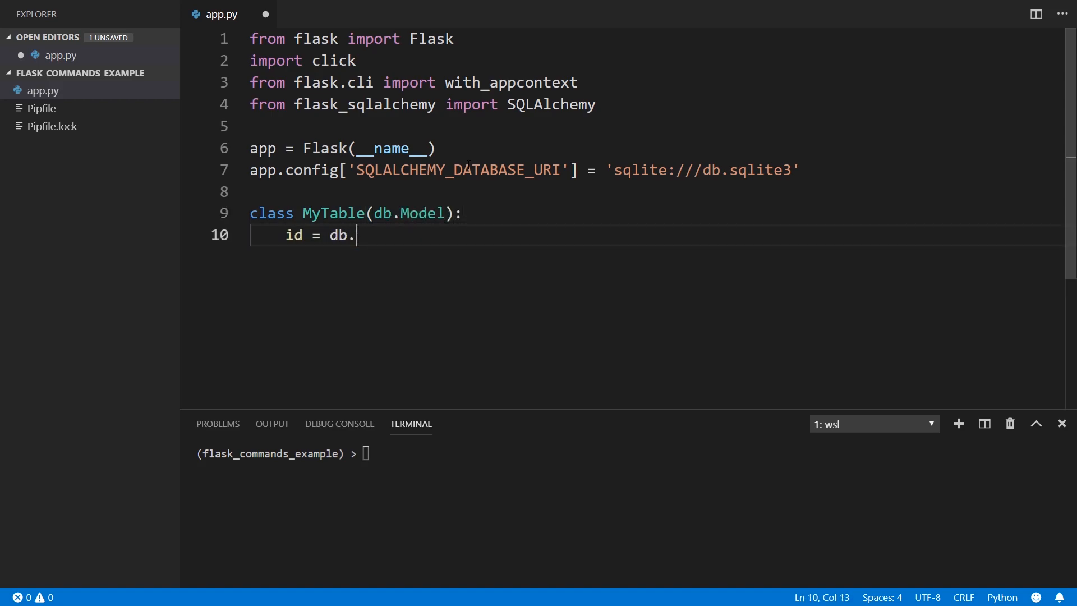
pyautogui.write('c')
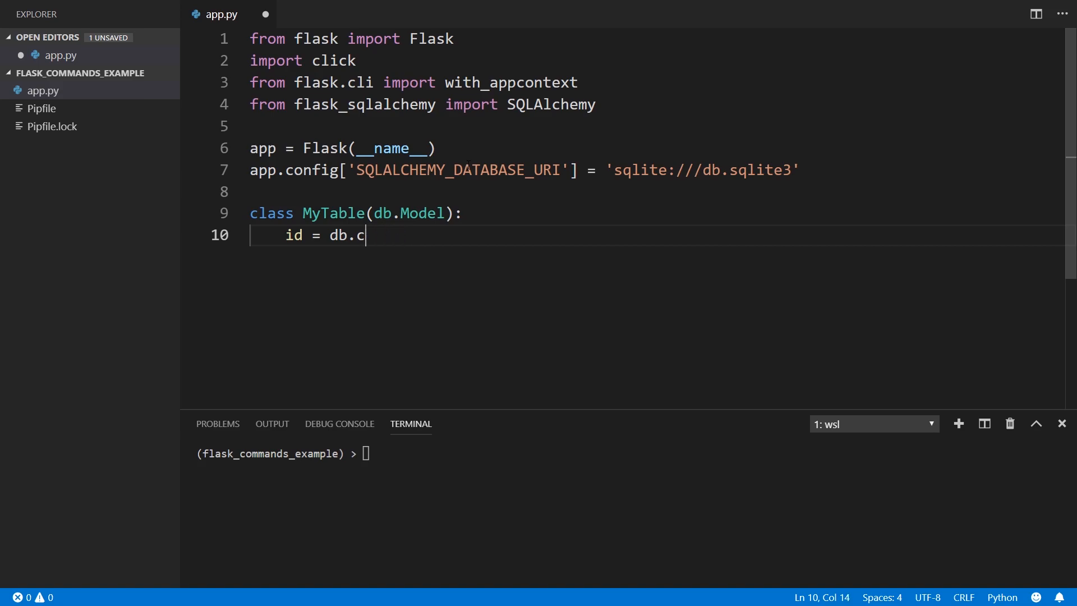
pyautogui.write('olumn(db.I')
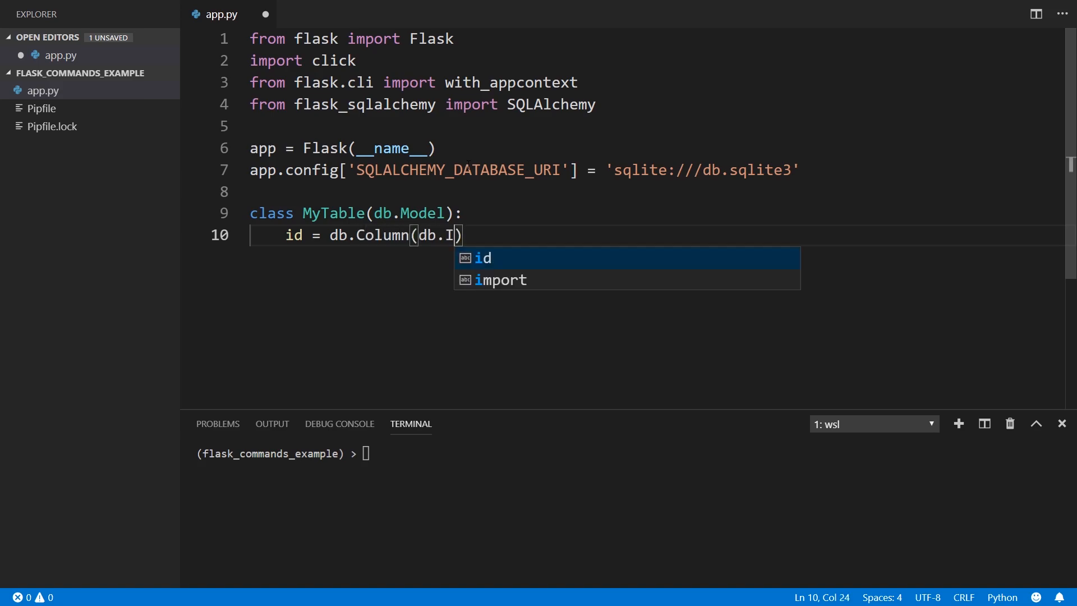
pyautogui.write('nteger, primary_')
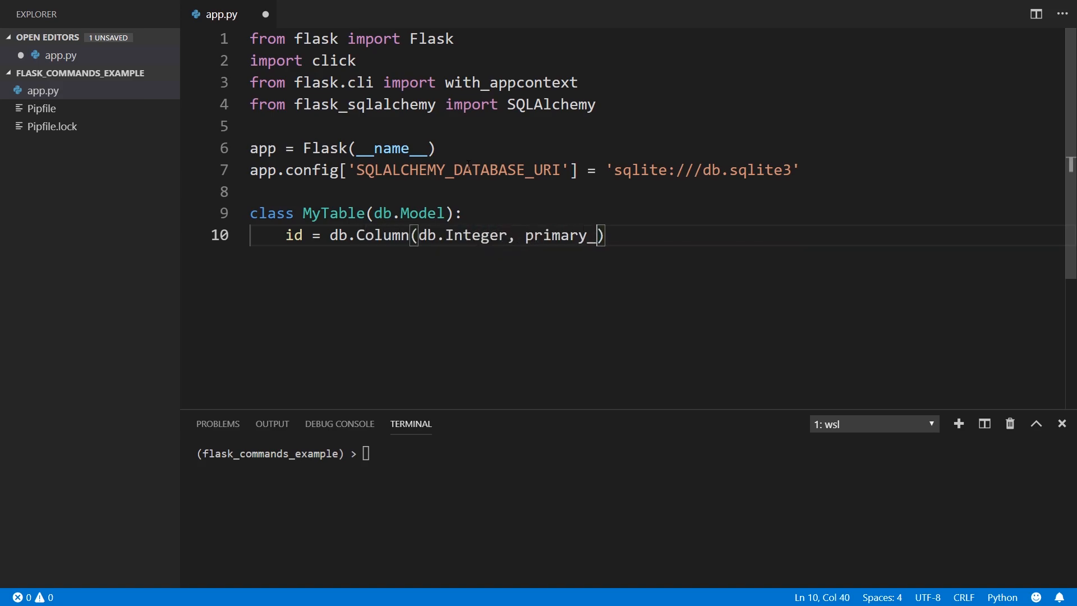
pyautogui.write('key')
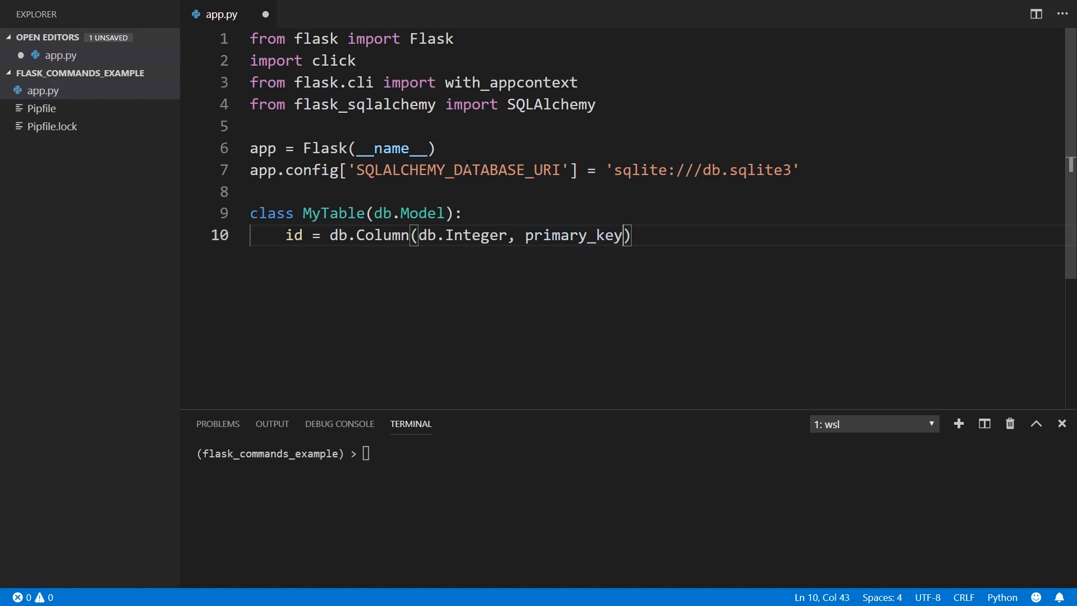
pyautogui.write('=True')
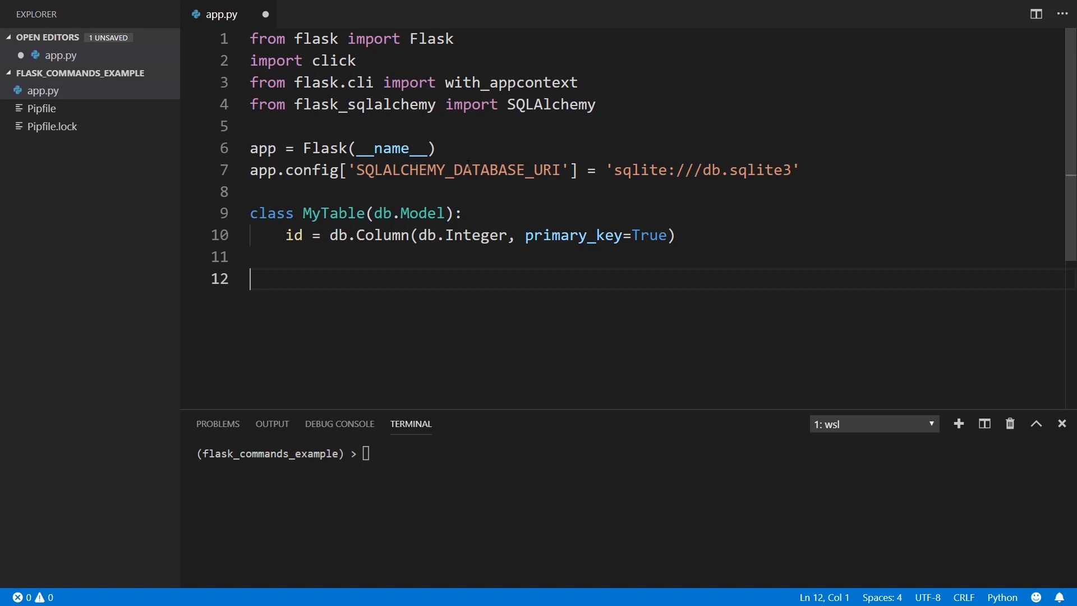
pyautogui.write('@click')
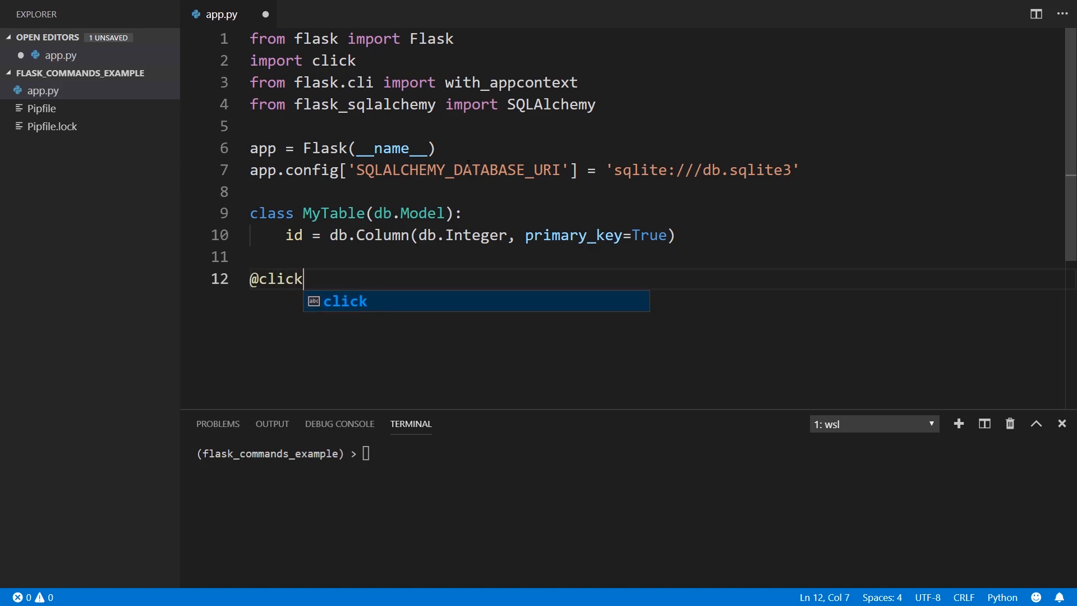
pyautogui.write('.comman')
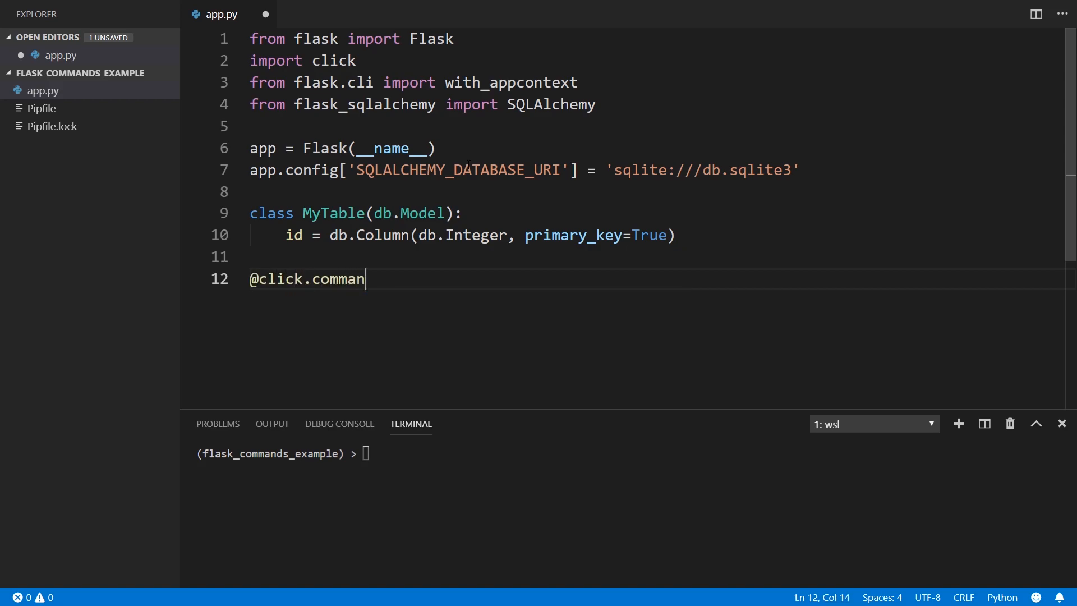
pyautogui.write('d(name=')
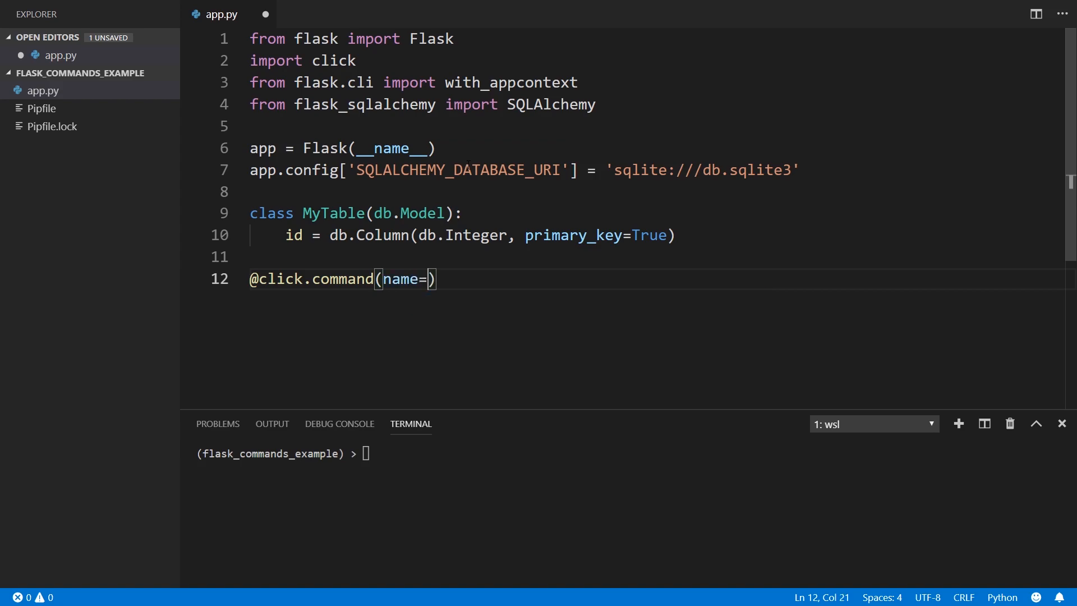
pyautogui.write("''")
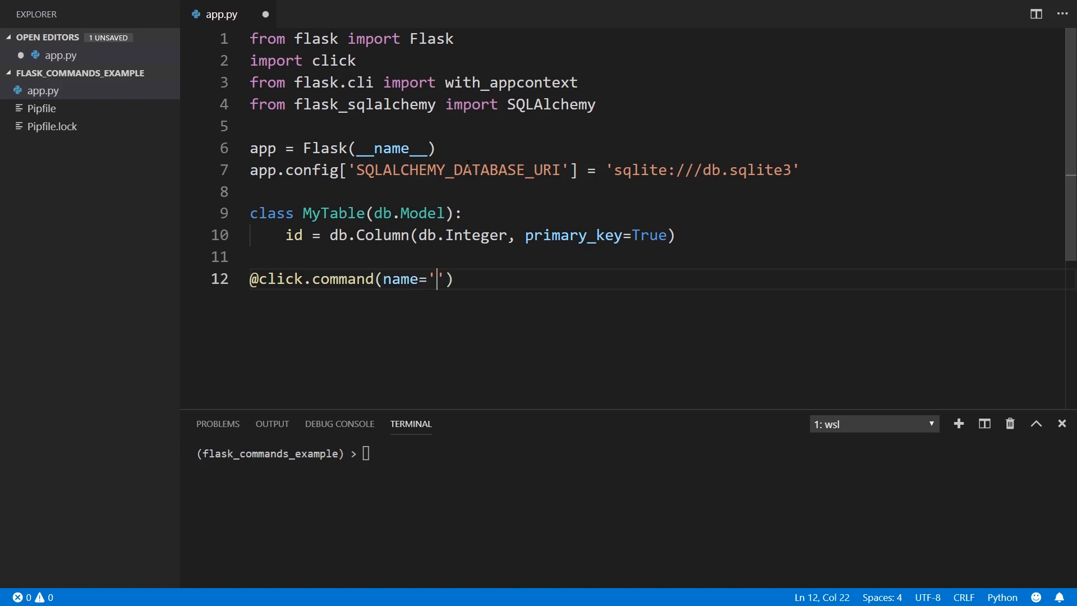
pyautogui.write('cra')
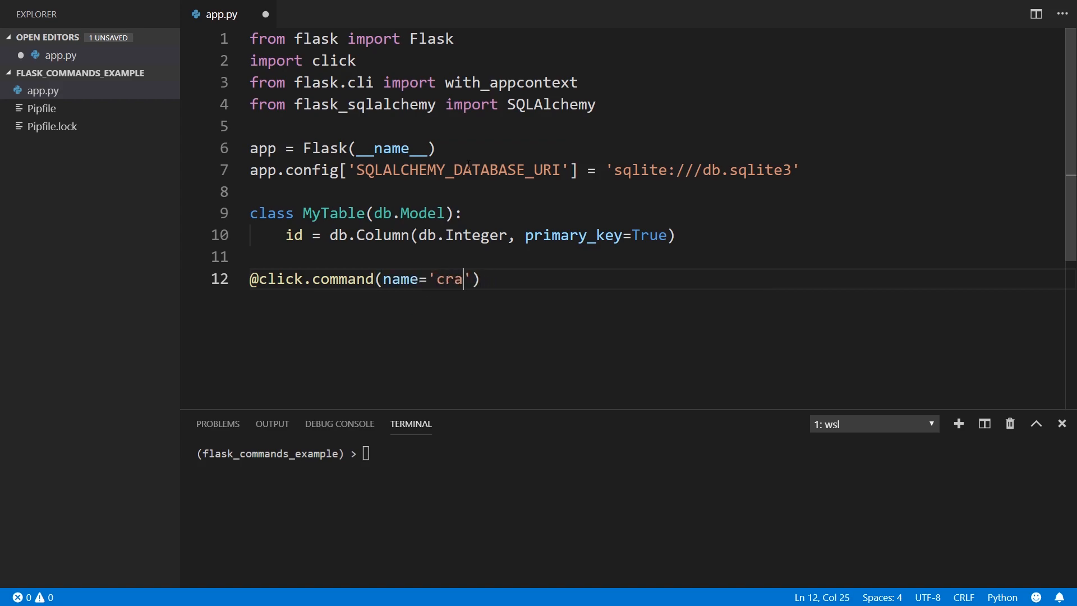
pyautogui.write('te')
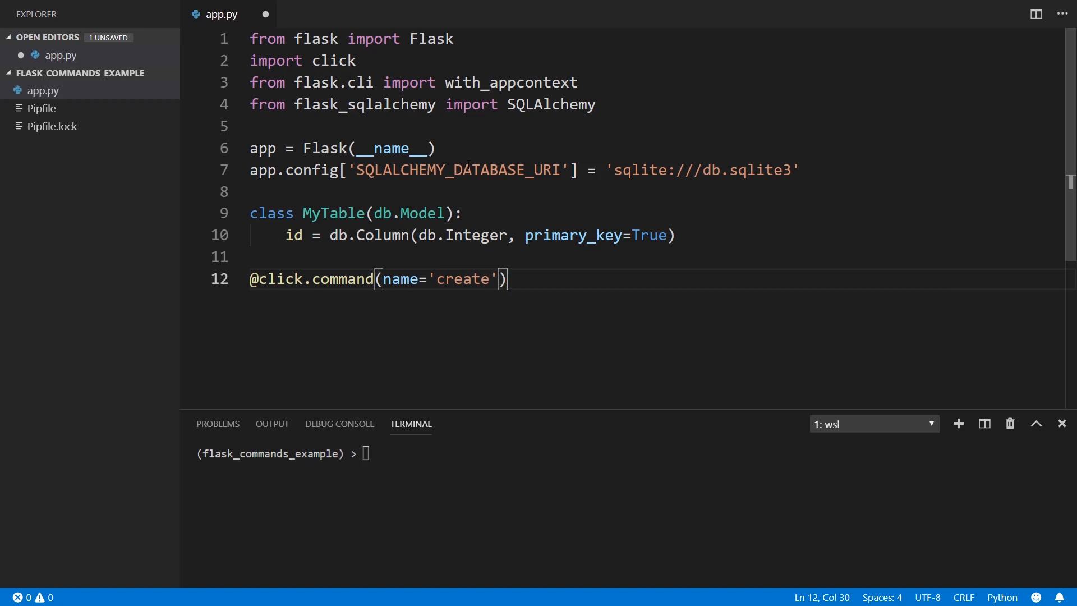
pyautogui.press('enter')
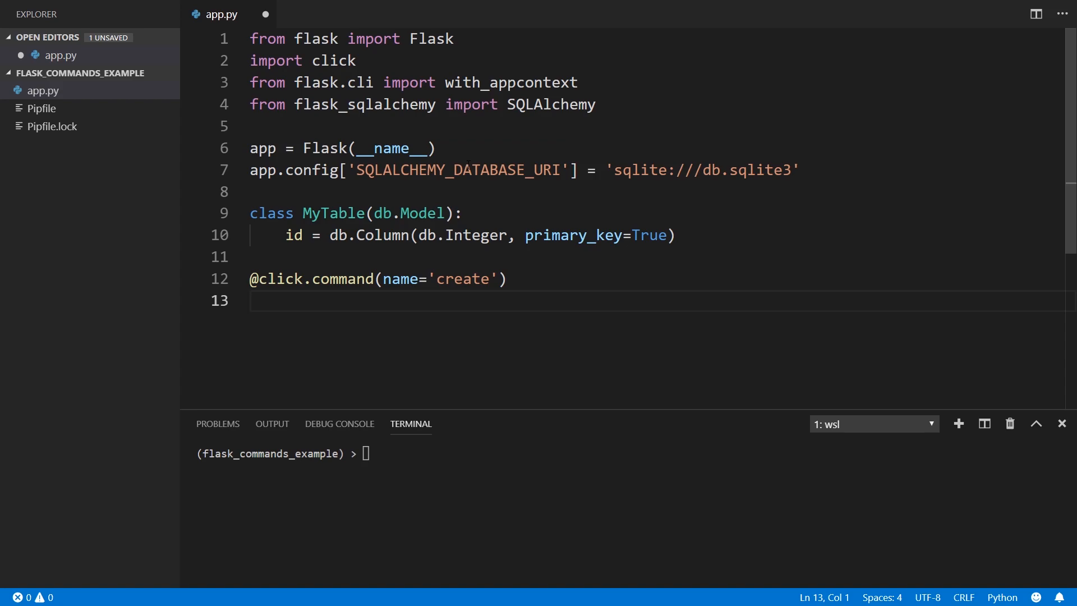
pyautogui.write('@with')
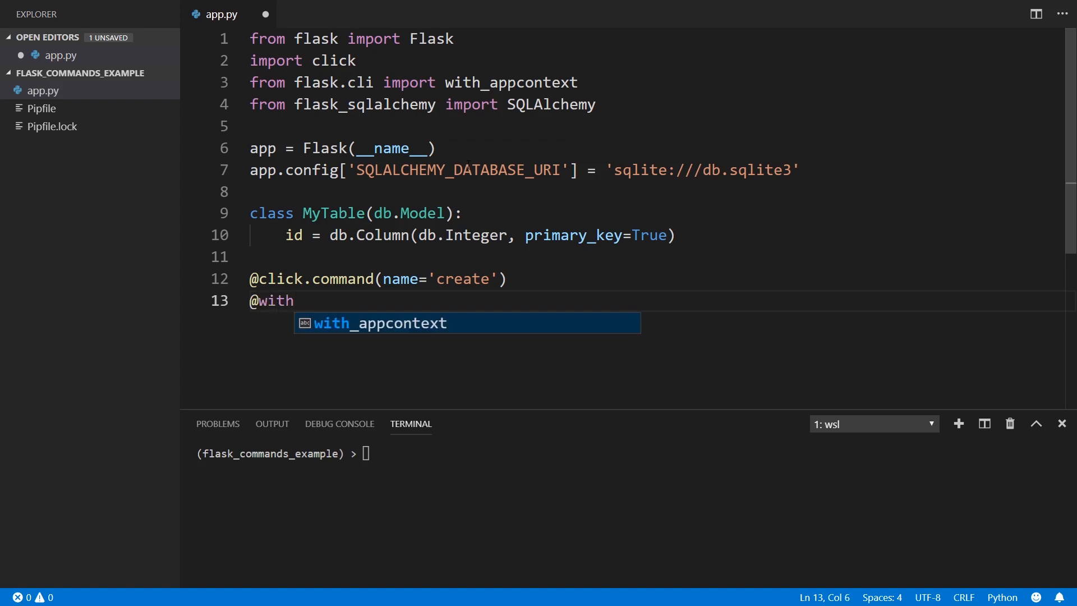
# Step: Accept the with_appcontext autocomplete suggestion to complete the decorator
pyautogui.press('Tab')
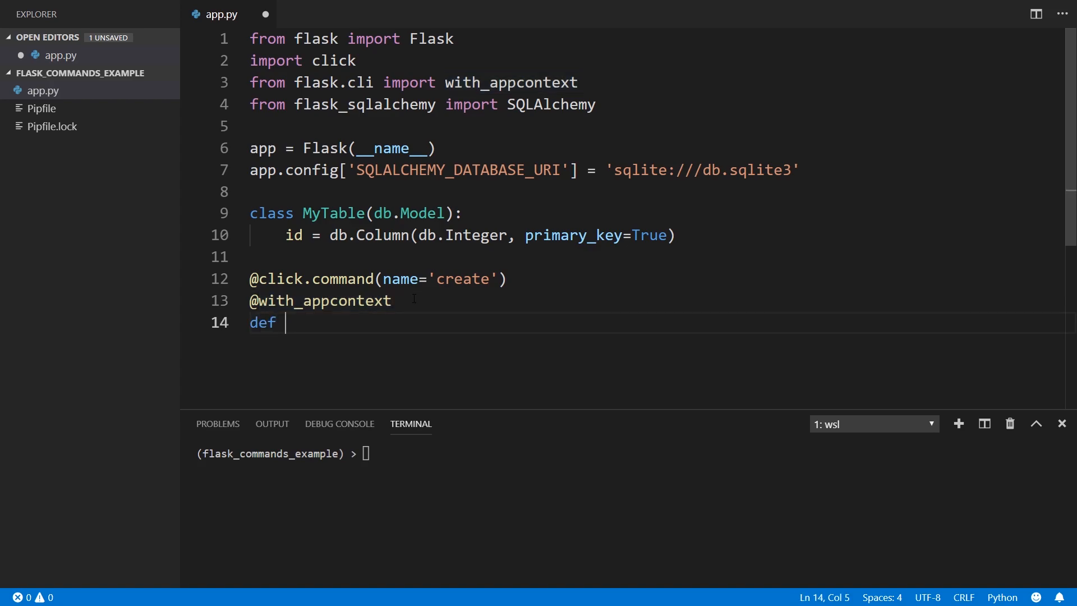
# Step: Define create() with a body that calls db.create_all()
pyautogui.write('create()')
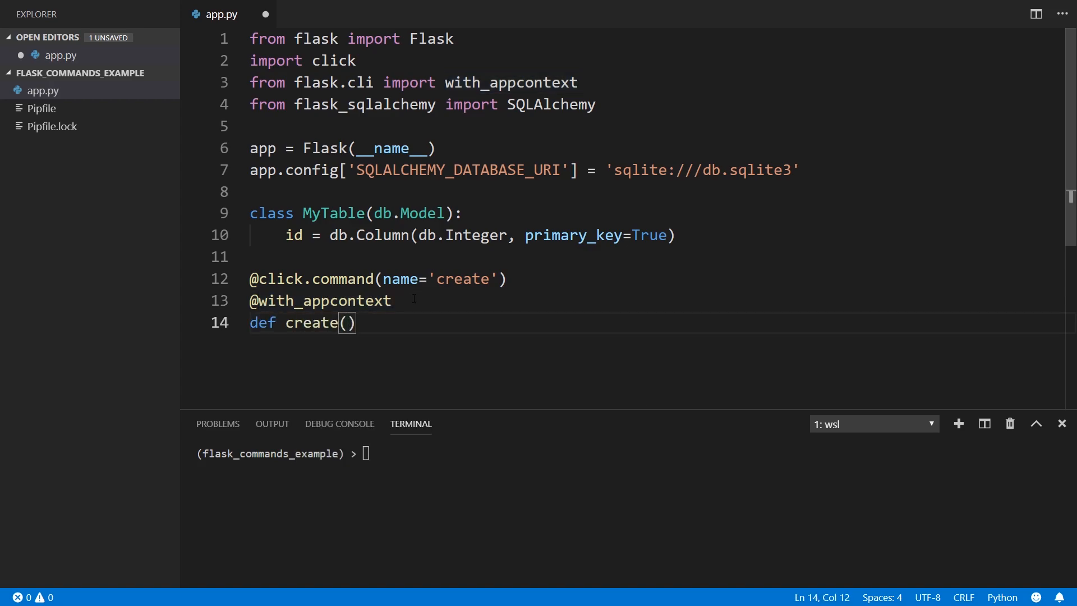
pyautogui.press('enter')
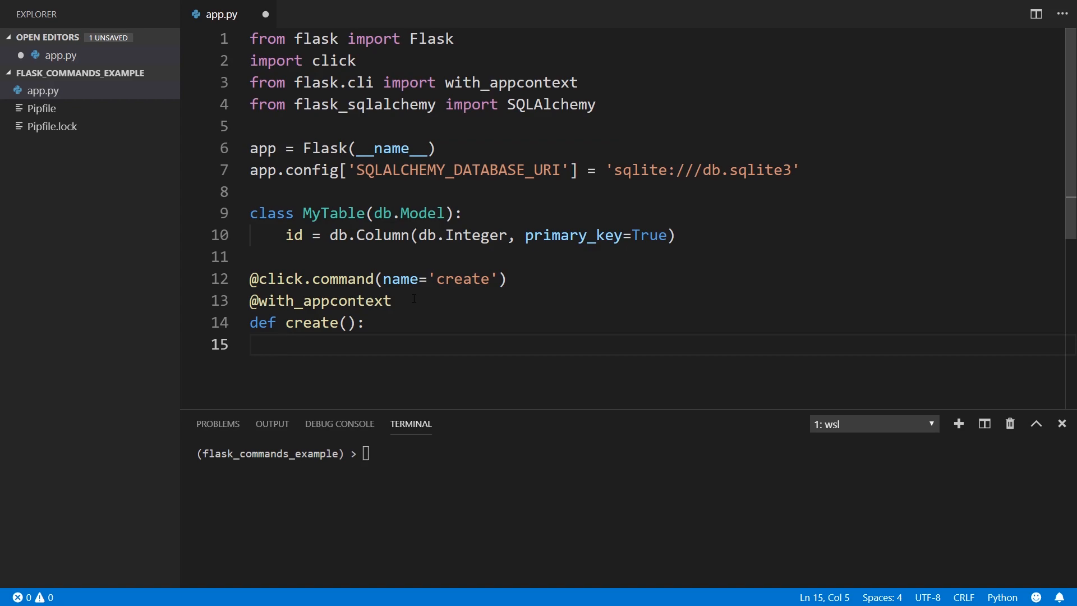
pyautogui.write('db.')
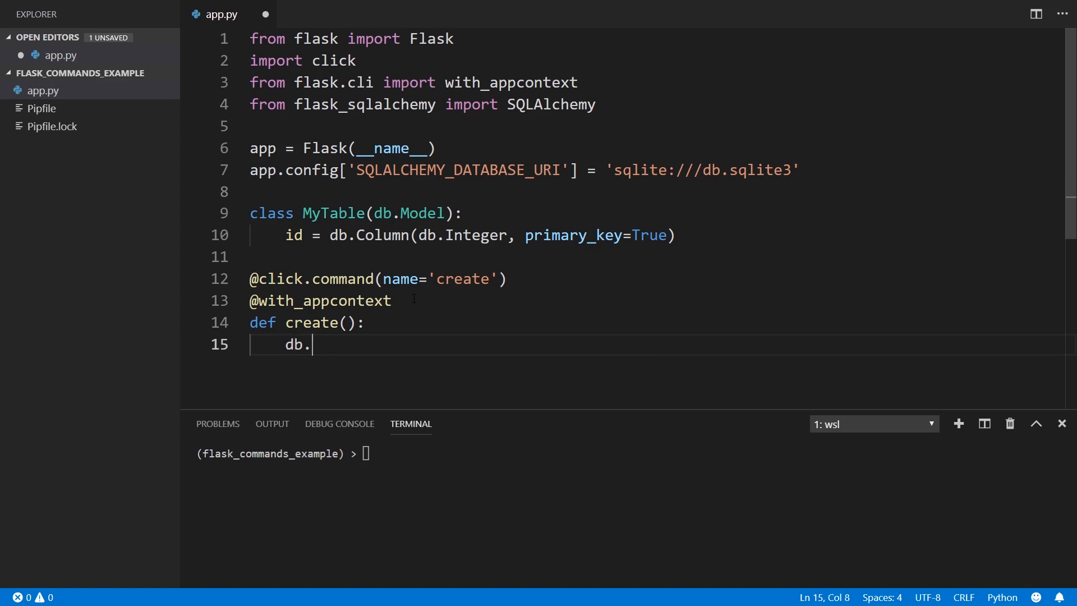
pyautogui.write('create_all(')
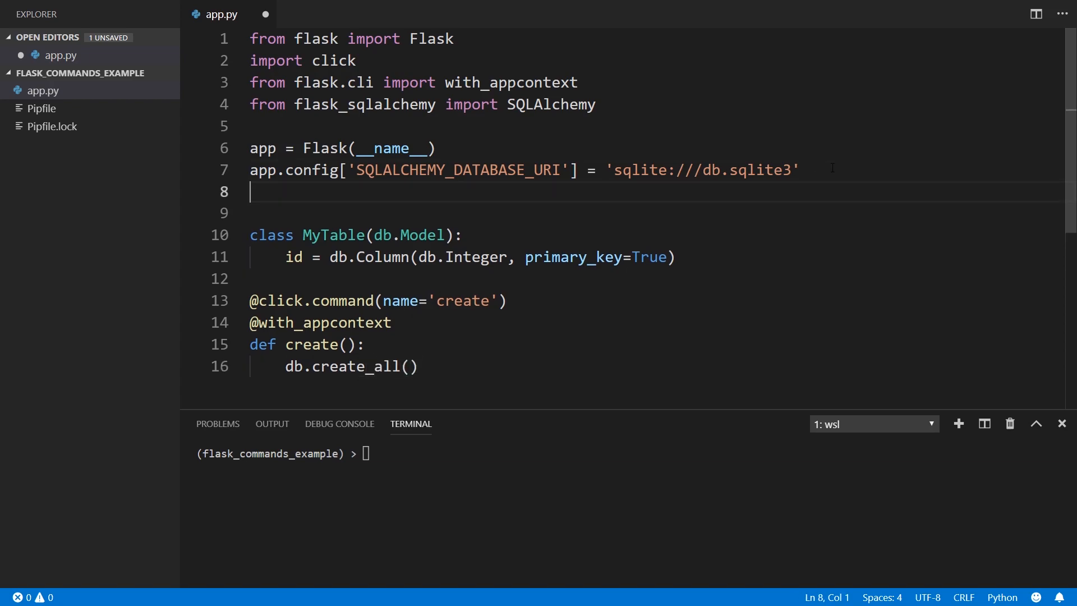
# Step: Add db = SQLAlchemy(app) and register the command with app.cli.add_command(create)
pyautogui.write('db = SQLAlchemy(app')
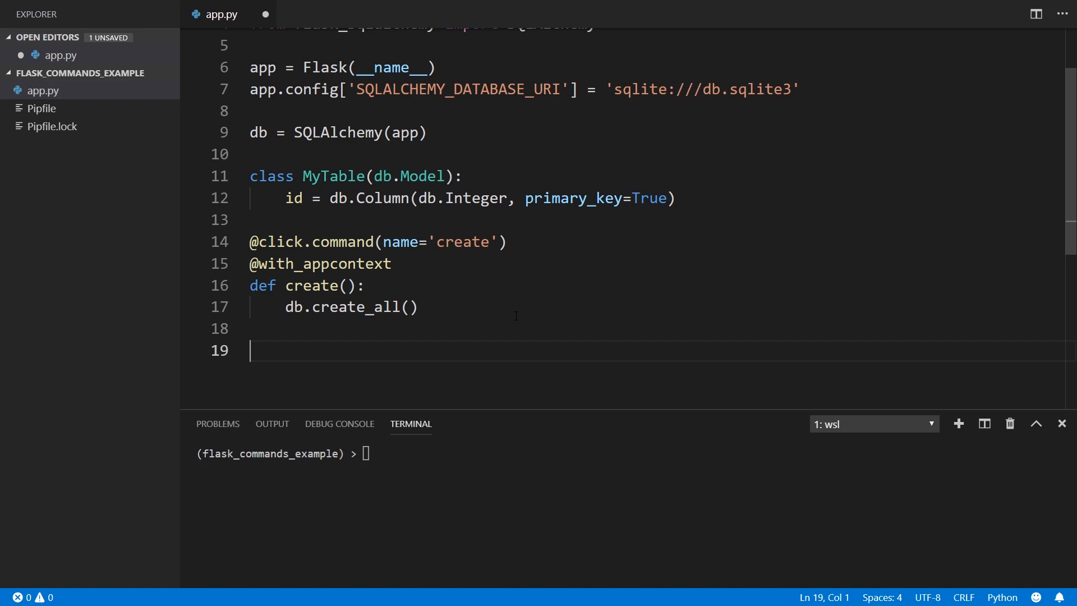
pyautogui.write('app')
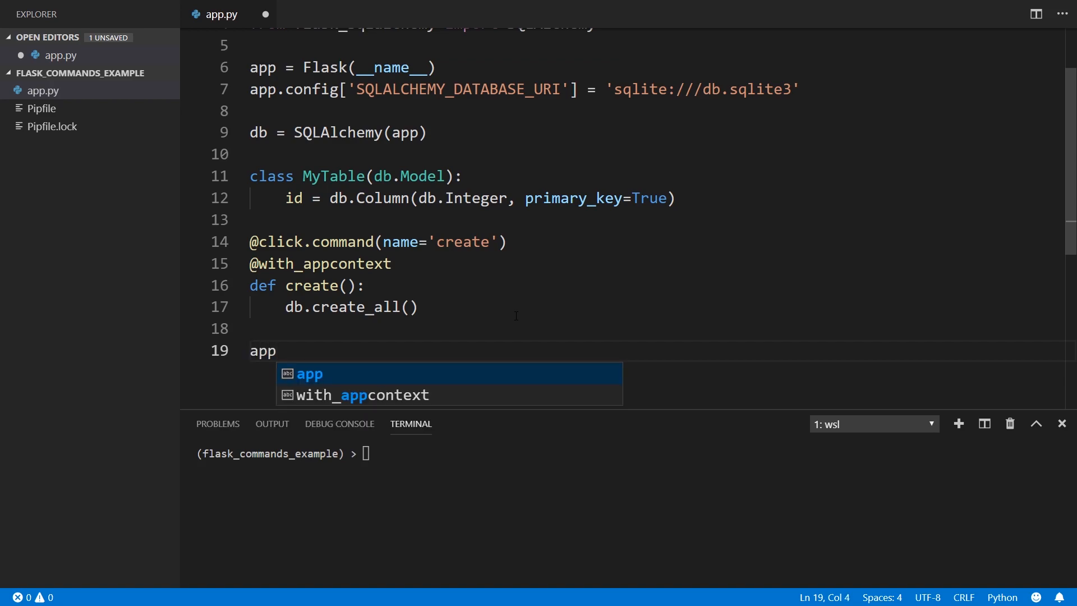
pyautogui.write('.cli.add')
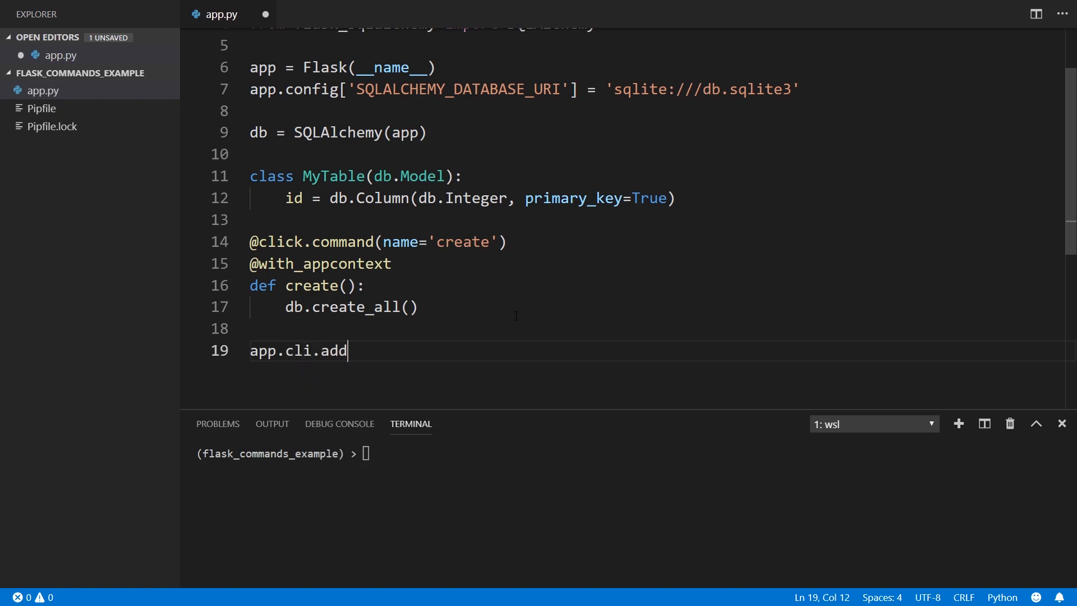
pyautogui.write('_command()')
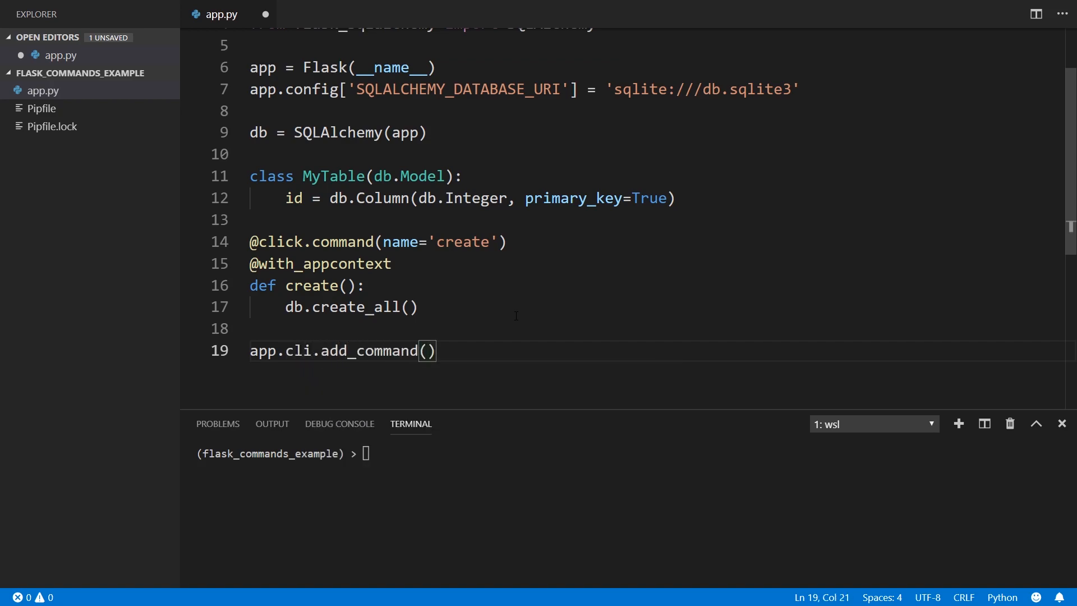
pyautogui.write('create')
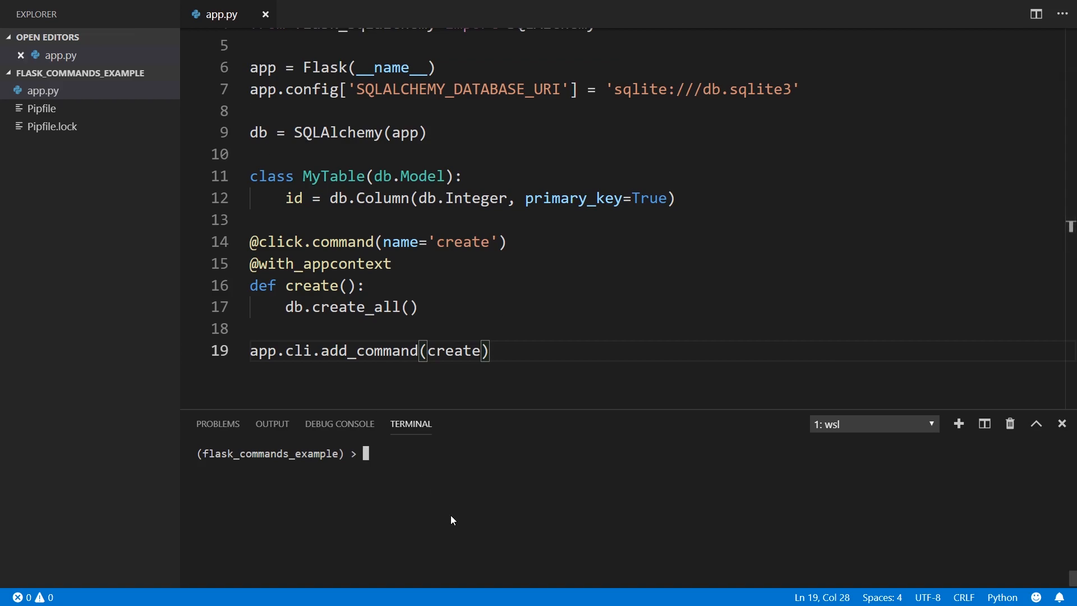
# Step: Enter the 'flask create' command in the integrated terminal
pyautogui.write('flask crea')
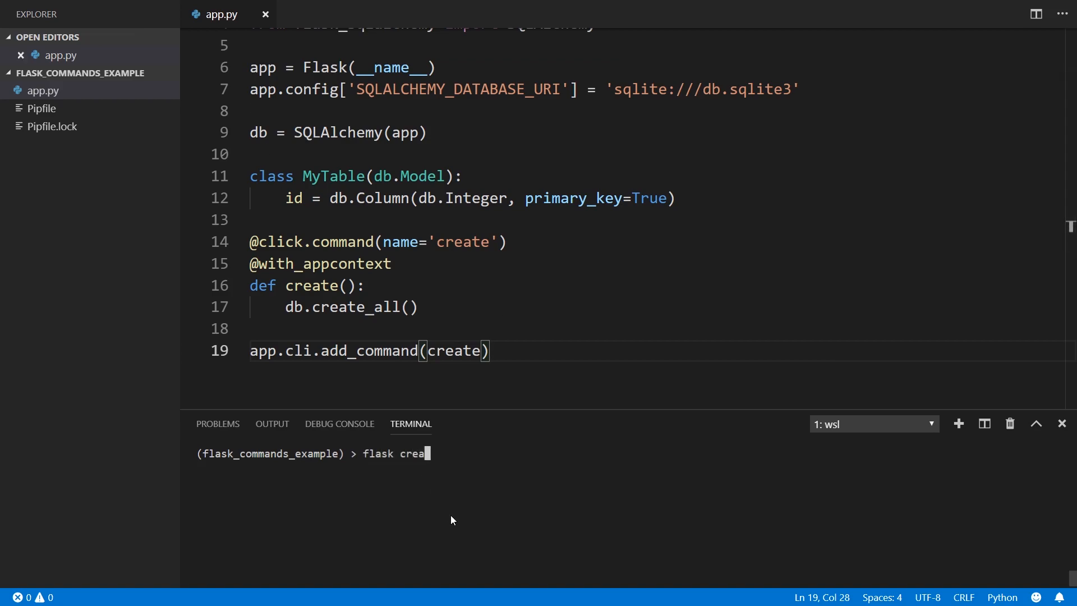
pyautogui.write('te')
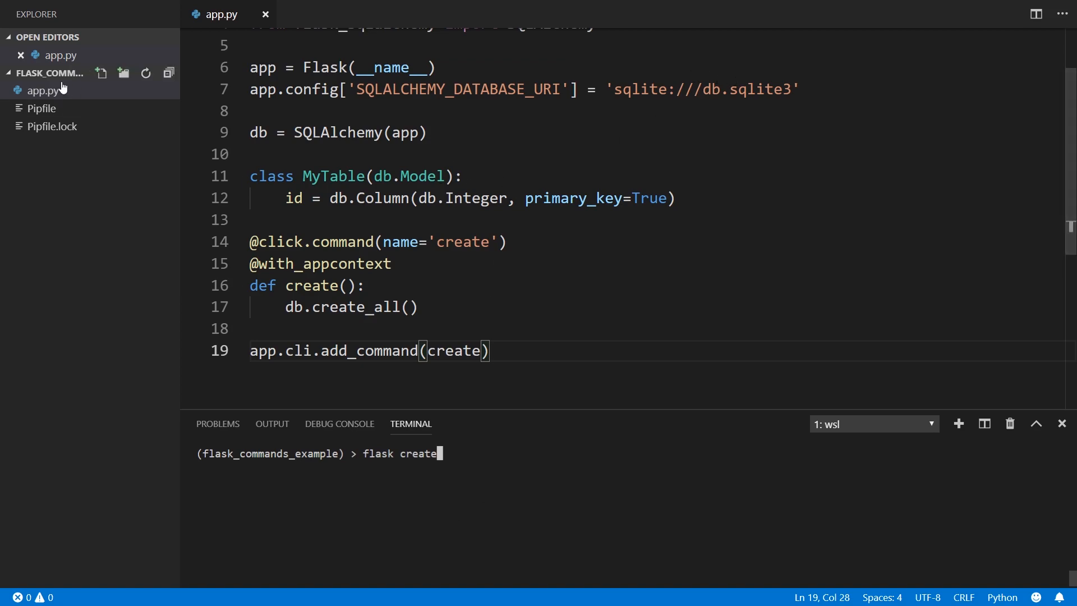
pyautogui.moveTo(51, 125)
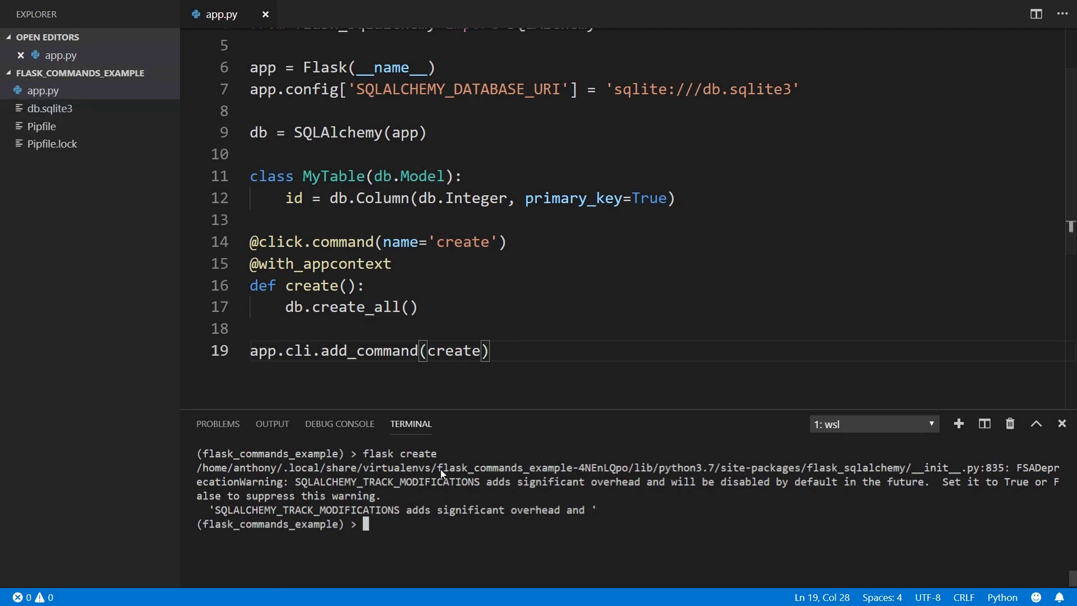
pyautogui.moveTo(315, 522)
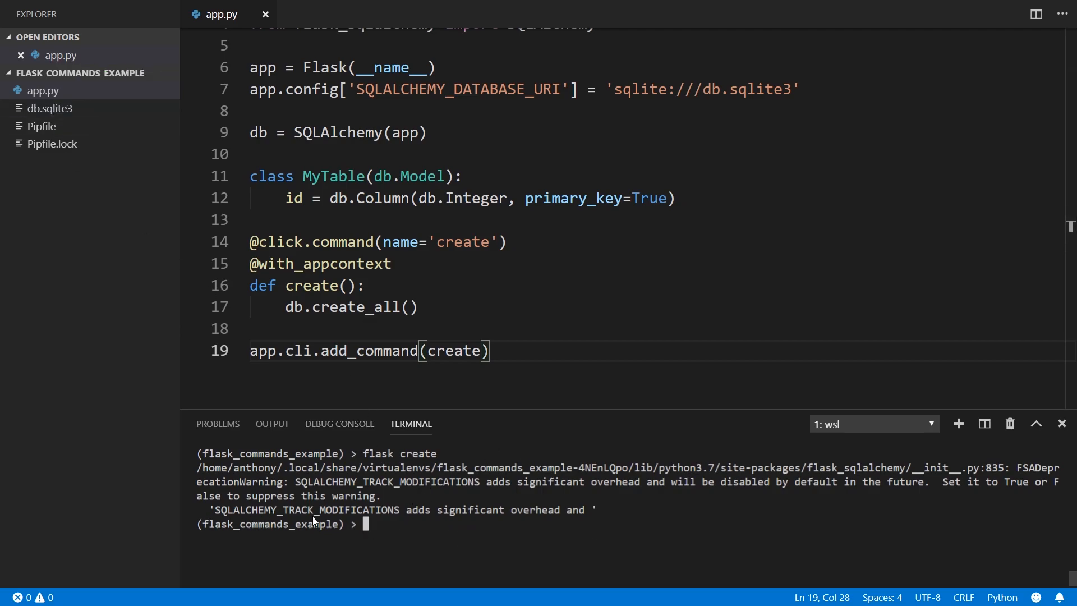
pyautogui.moveTo(497, 511)
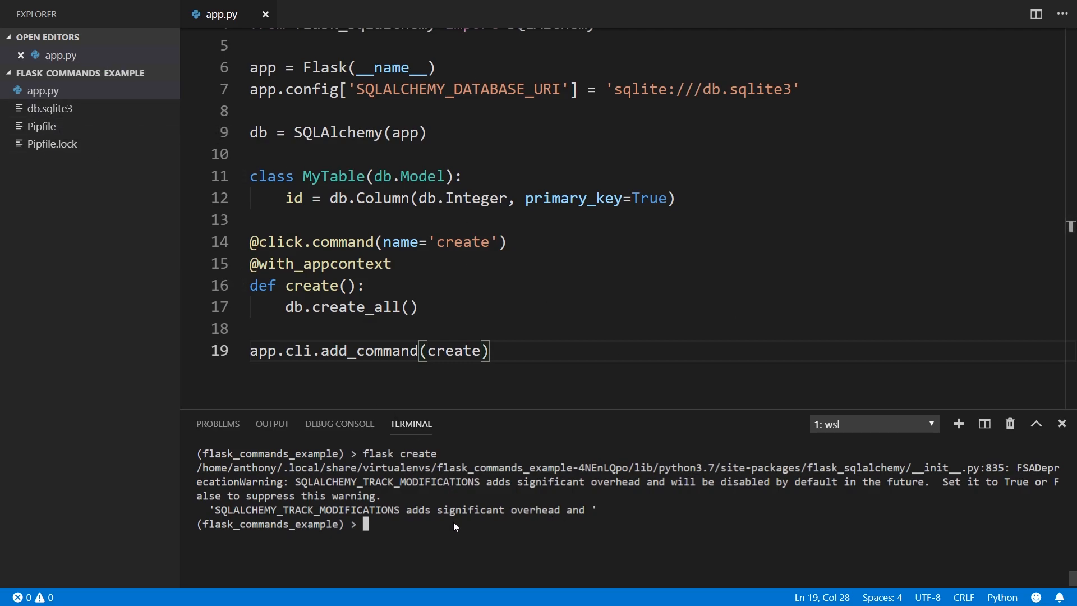
# Step: Open db.sqlite3 with sqlite3, list .tables, and select the matching MyTable class name
pyautogui.write('sqlite3 db.sqlite3')
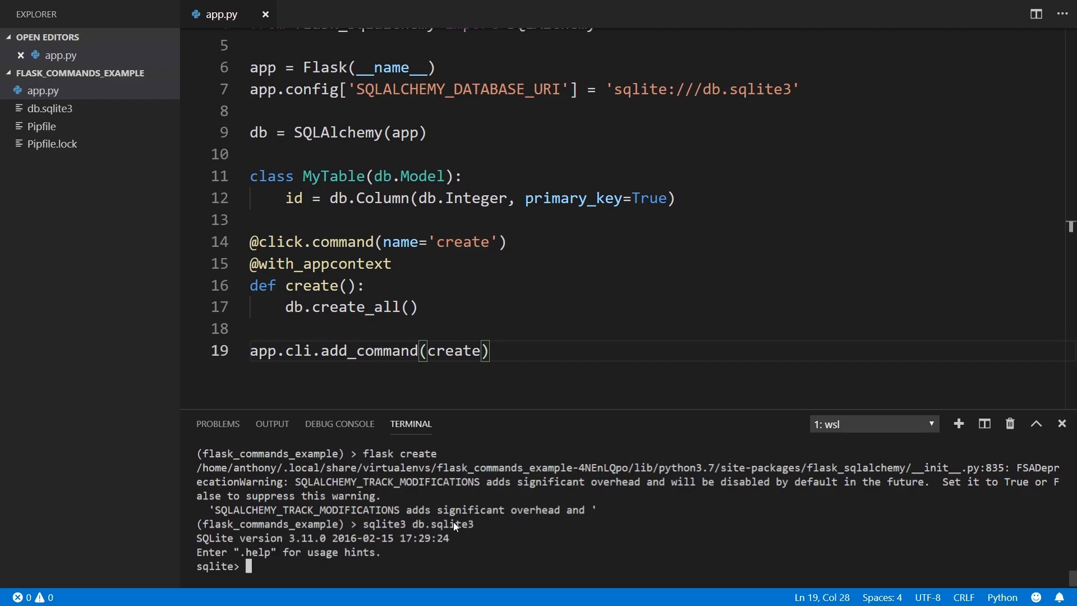
pyautogui.write('.tables')
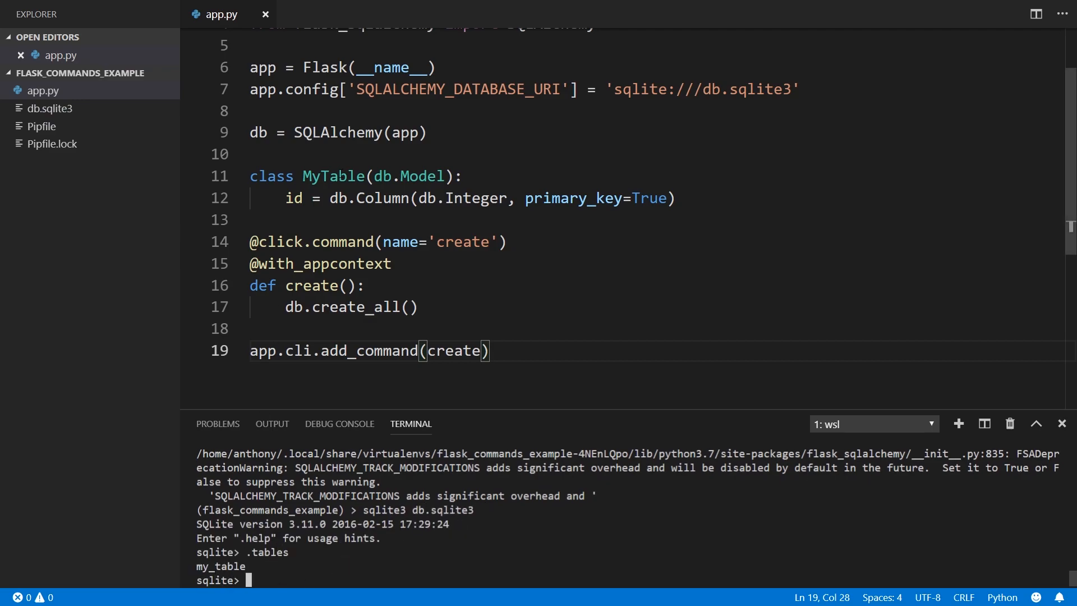
pyautogui.doubleClick(333, 176)
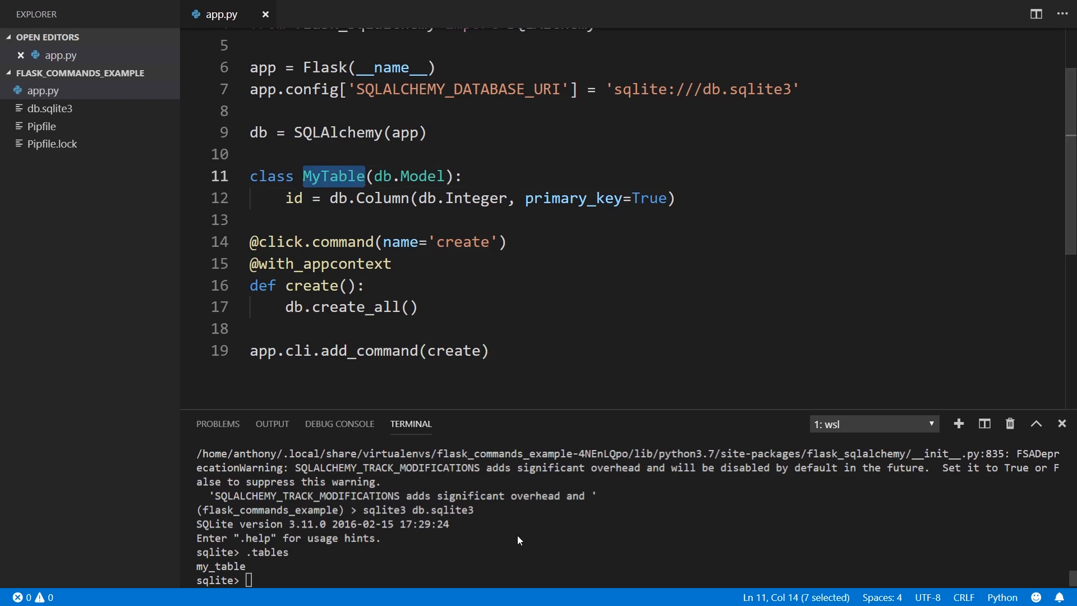